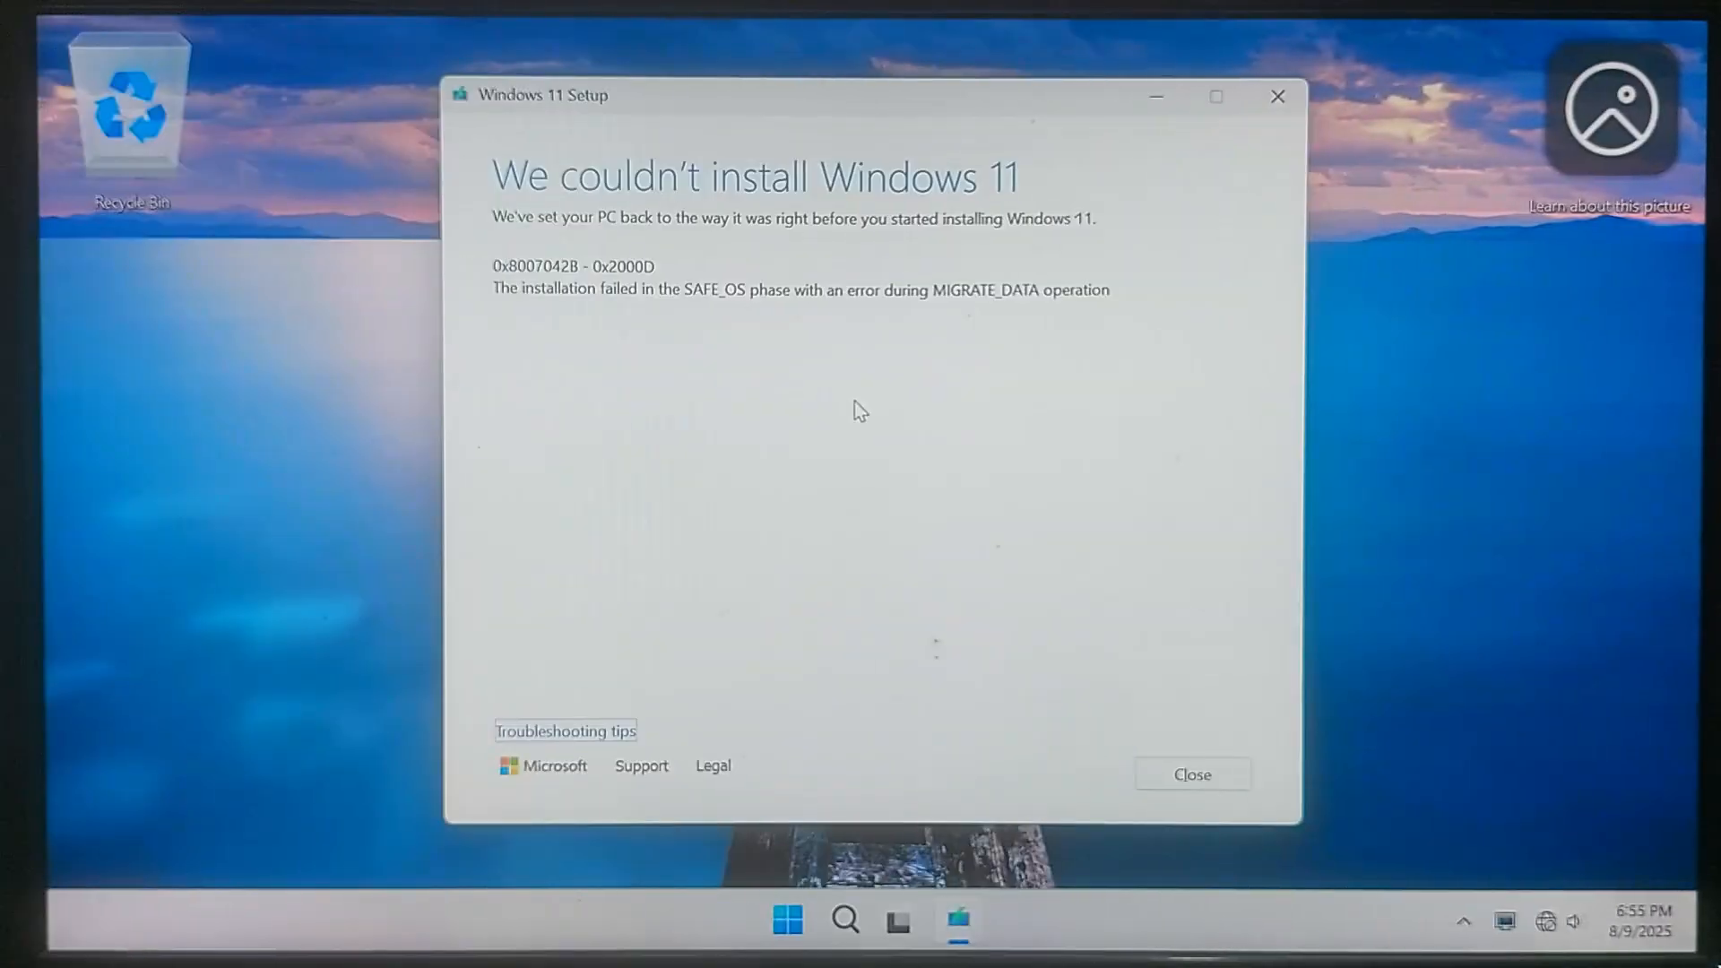
Start an administrator Command Prompt from the taskbar search
left_click(845, 920)
type("malwa")
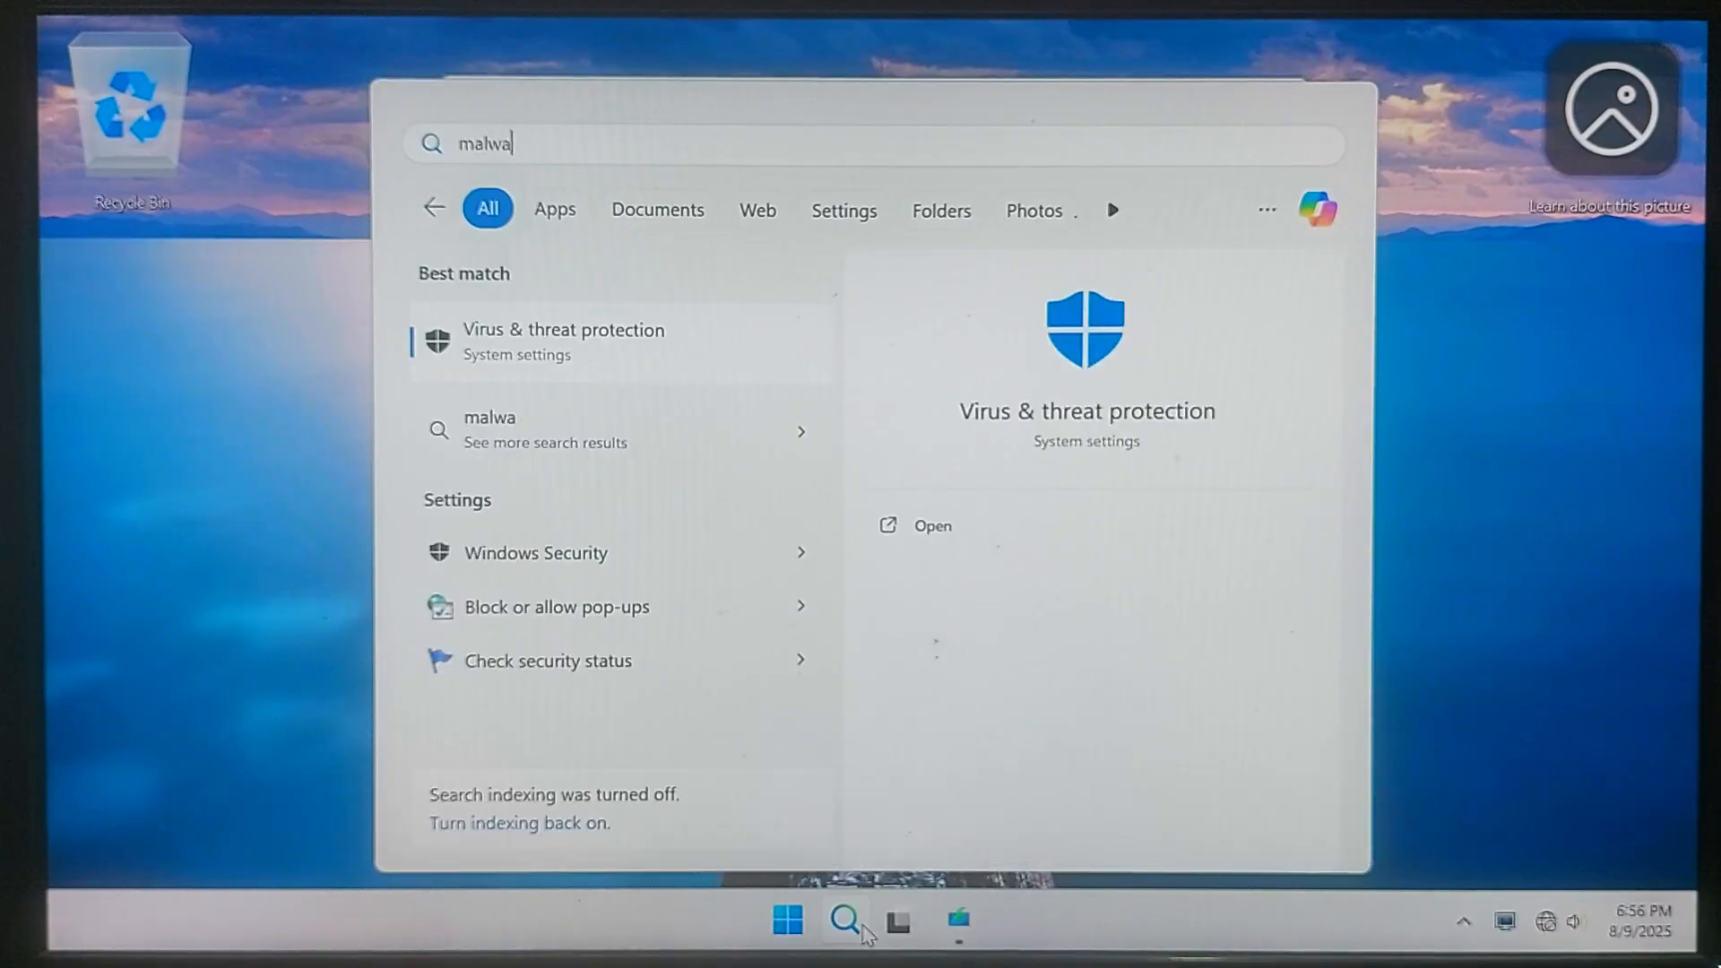
right_click(786, 920)
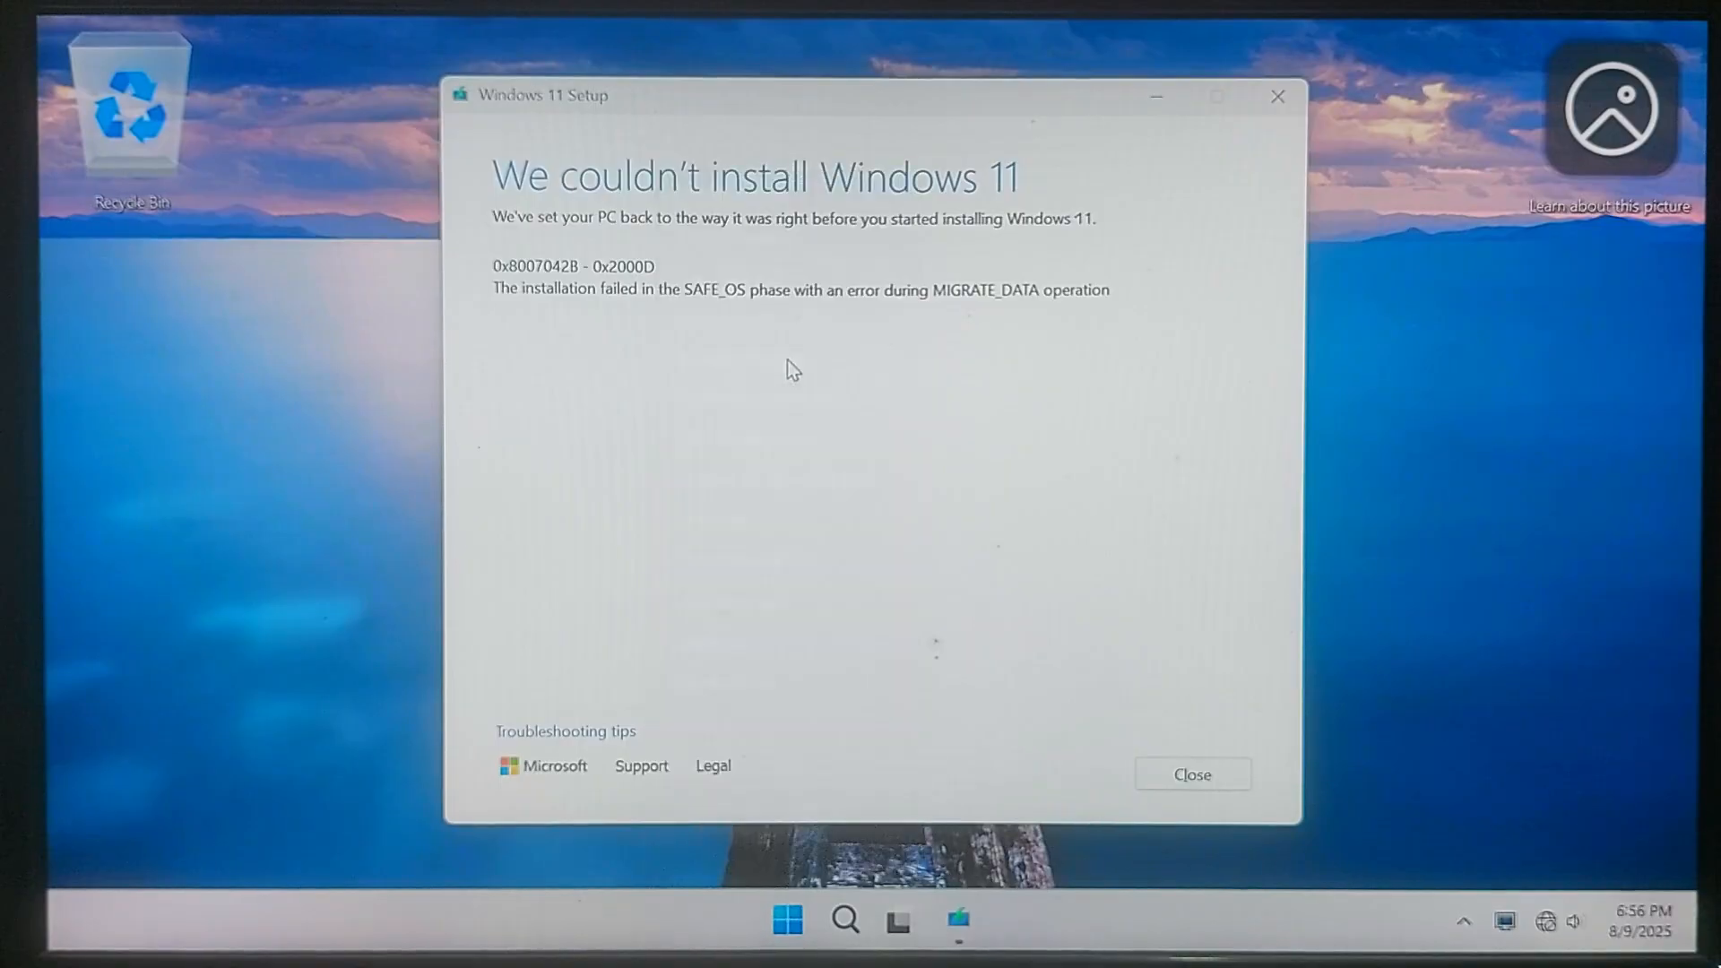
left_click(984, 920)
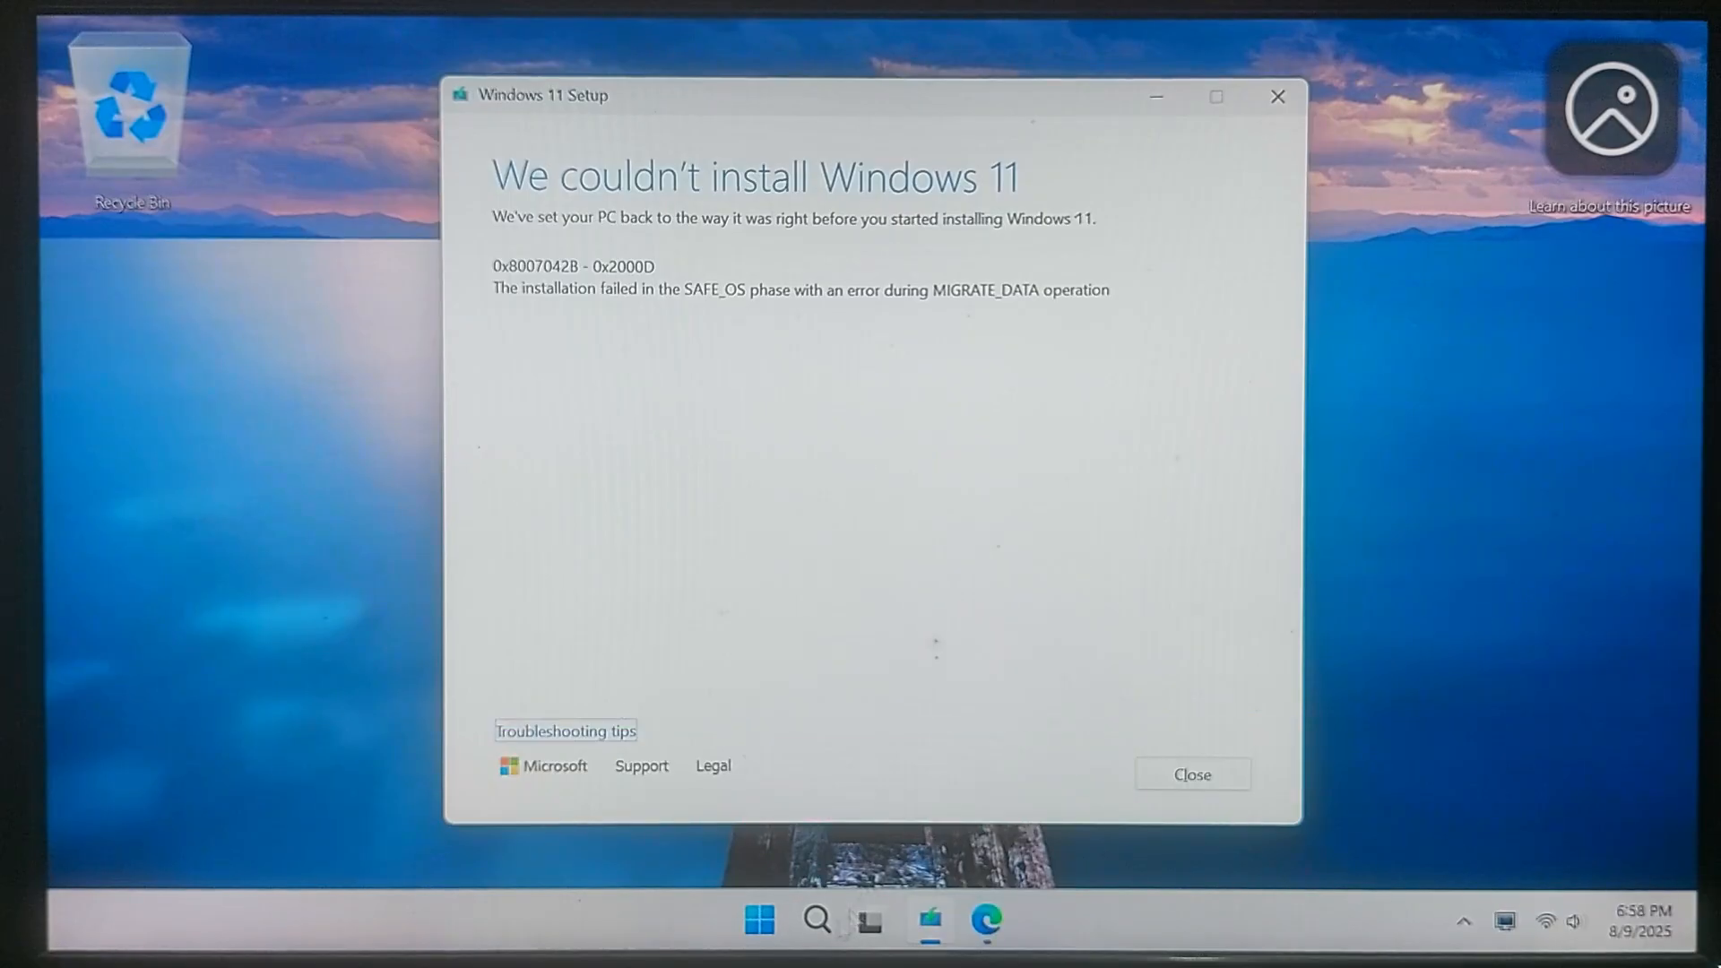
left_click(816, 920)
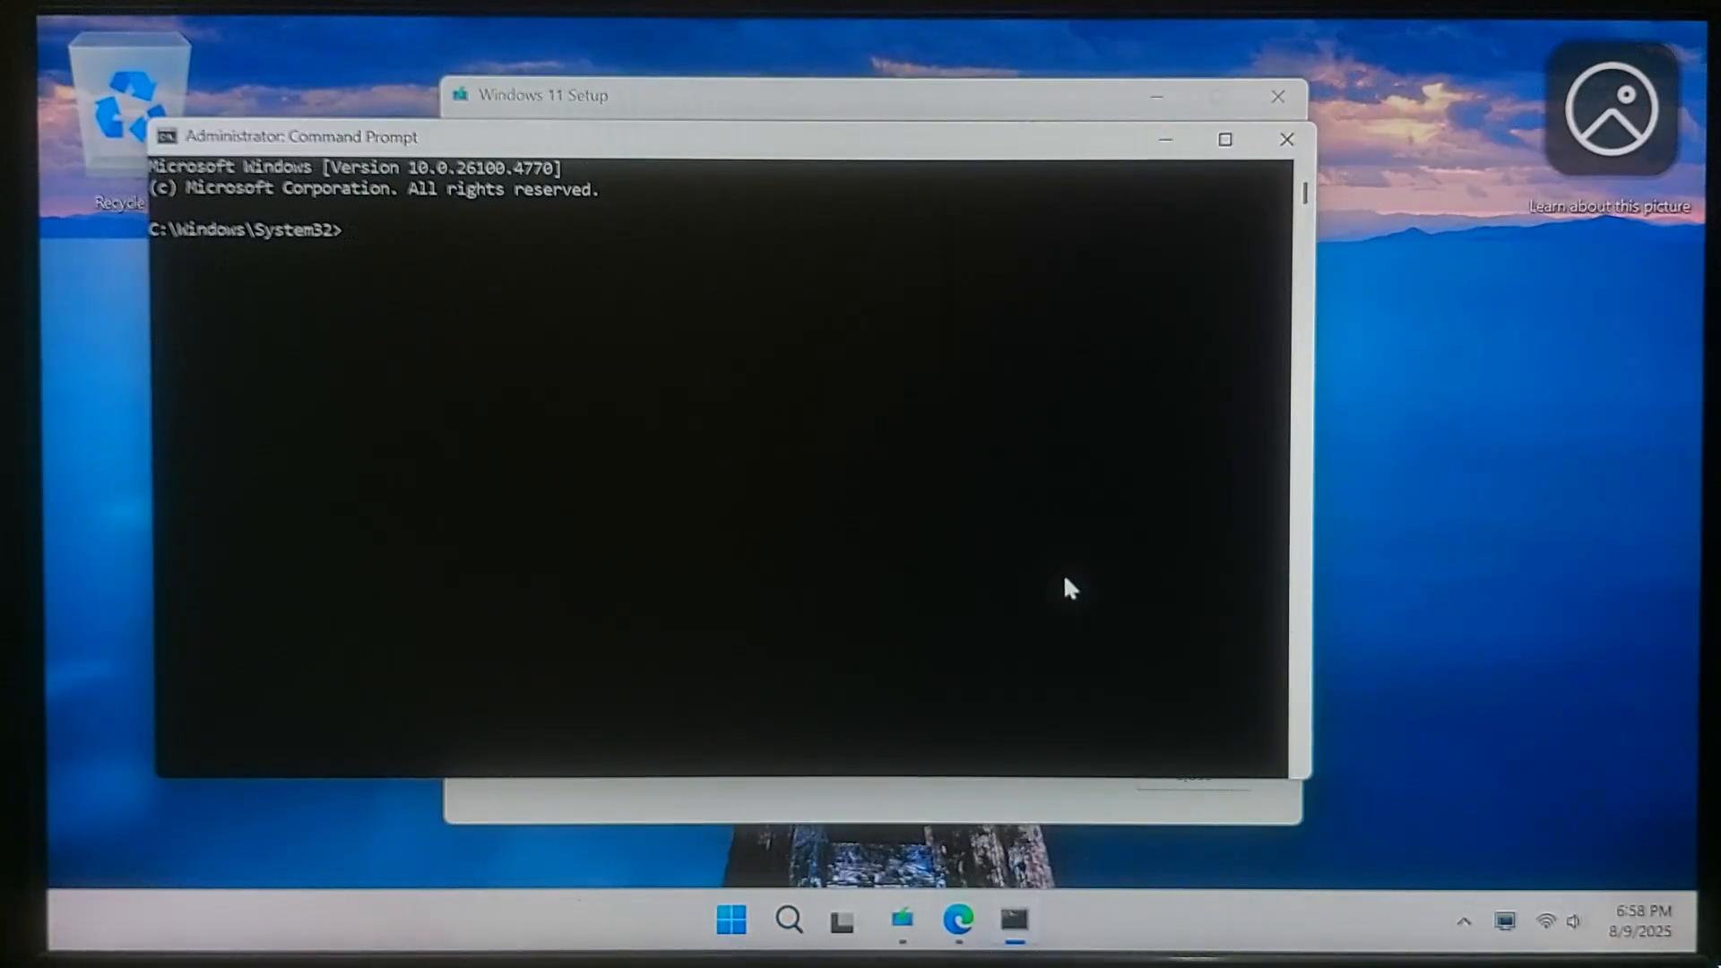
Run sfc /scannow with no integrity violations, then DISM /RestoreHealth on the Windows image
type("sfc /scannow")
type("DISM /Online /Cleanup-Image")
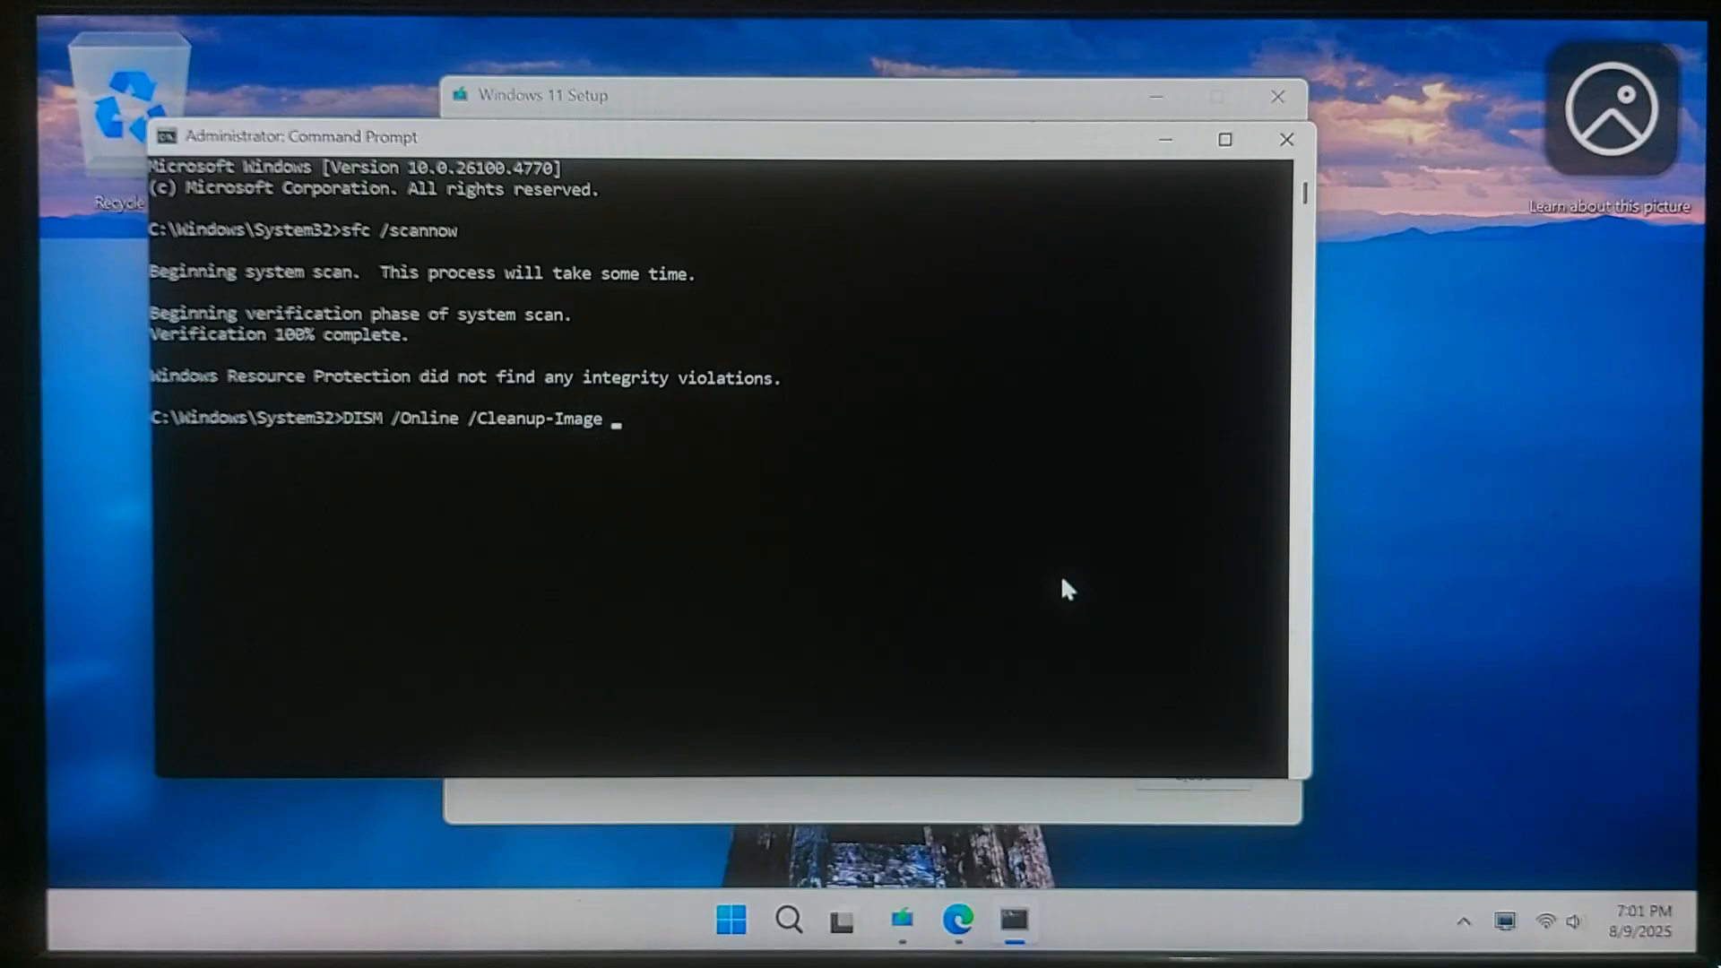
type("/RestoreHealt")
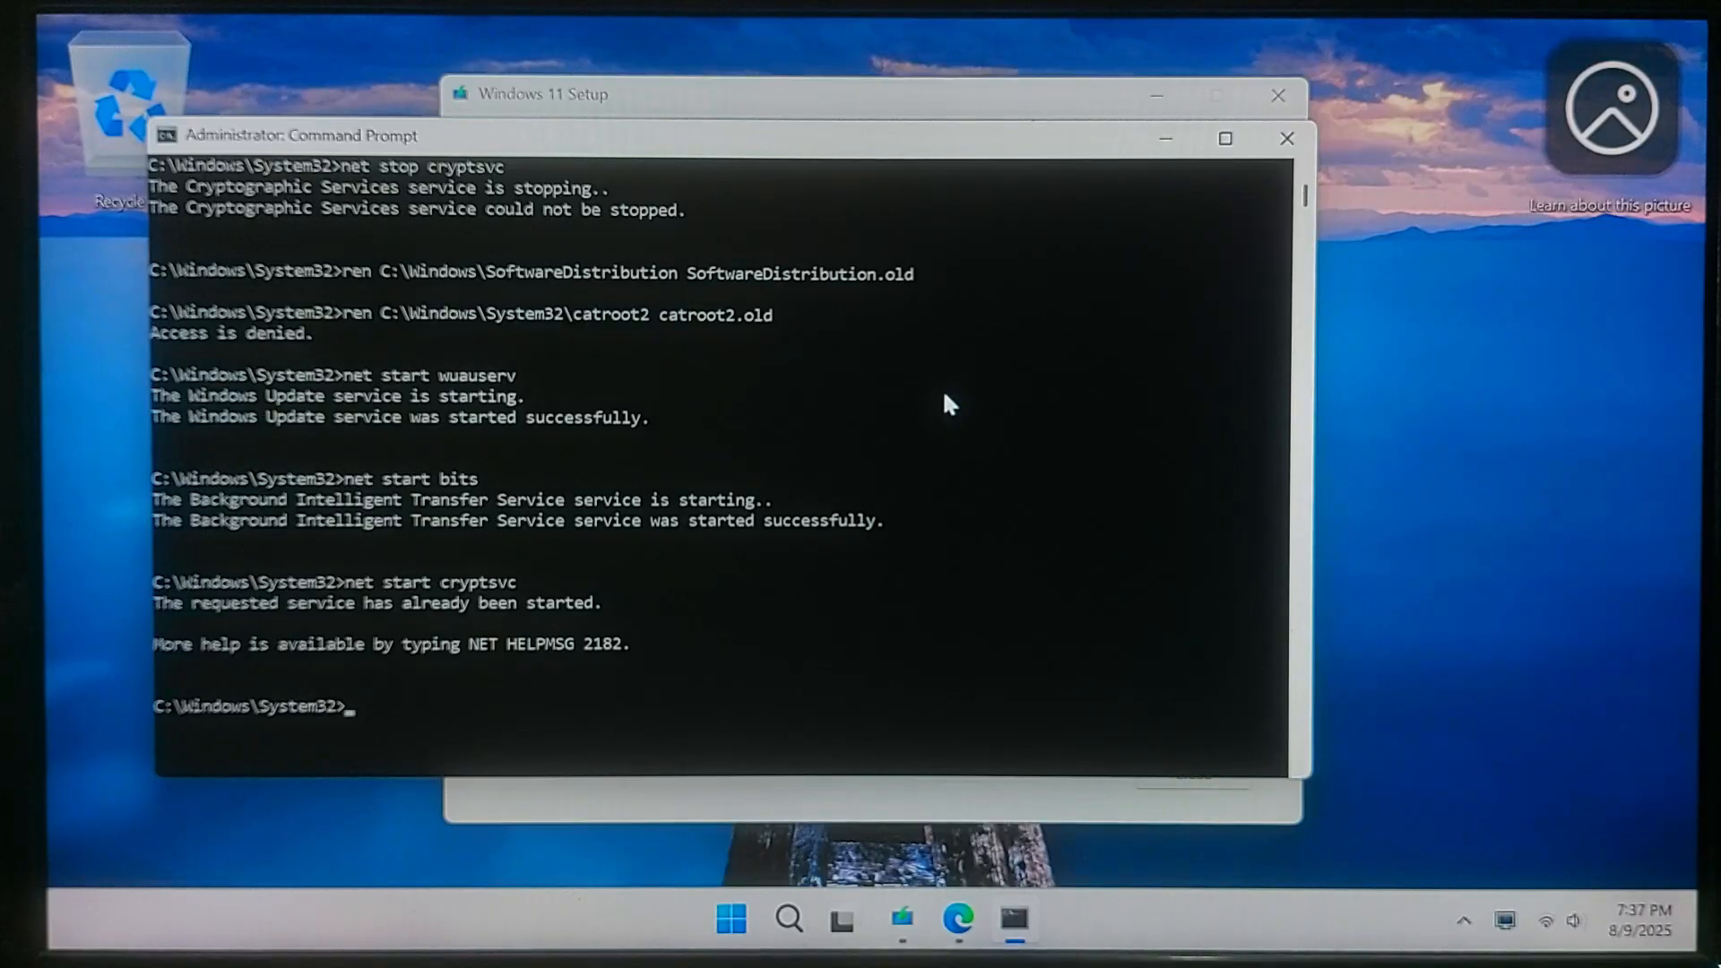
Launch msconfig and set selective startup with Load startup items unticked
left_click(788, 918)
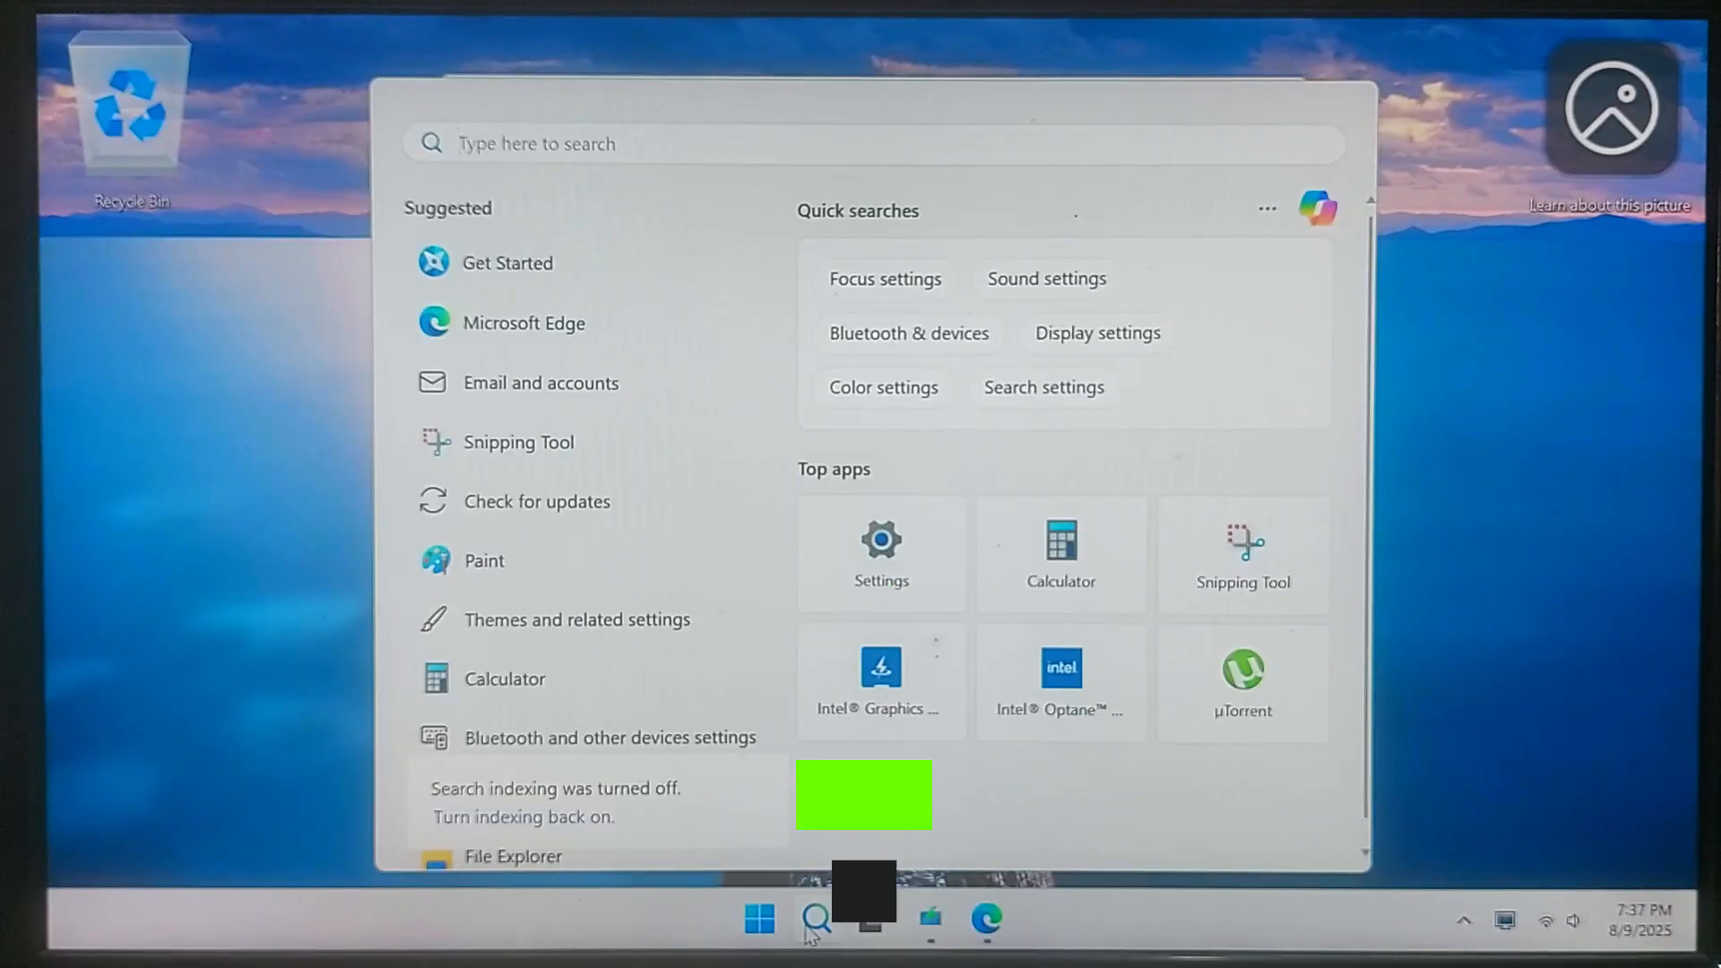
type("ms")
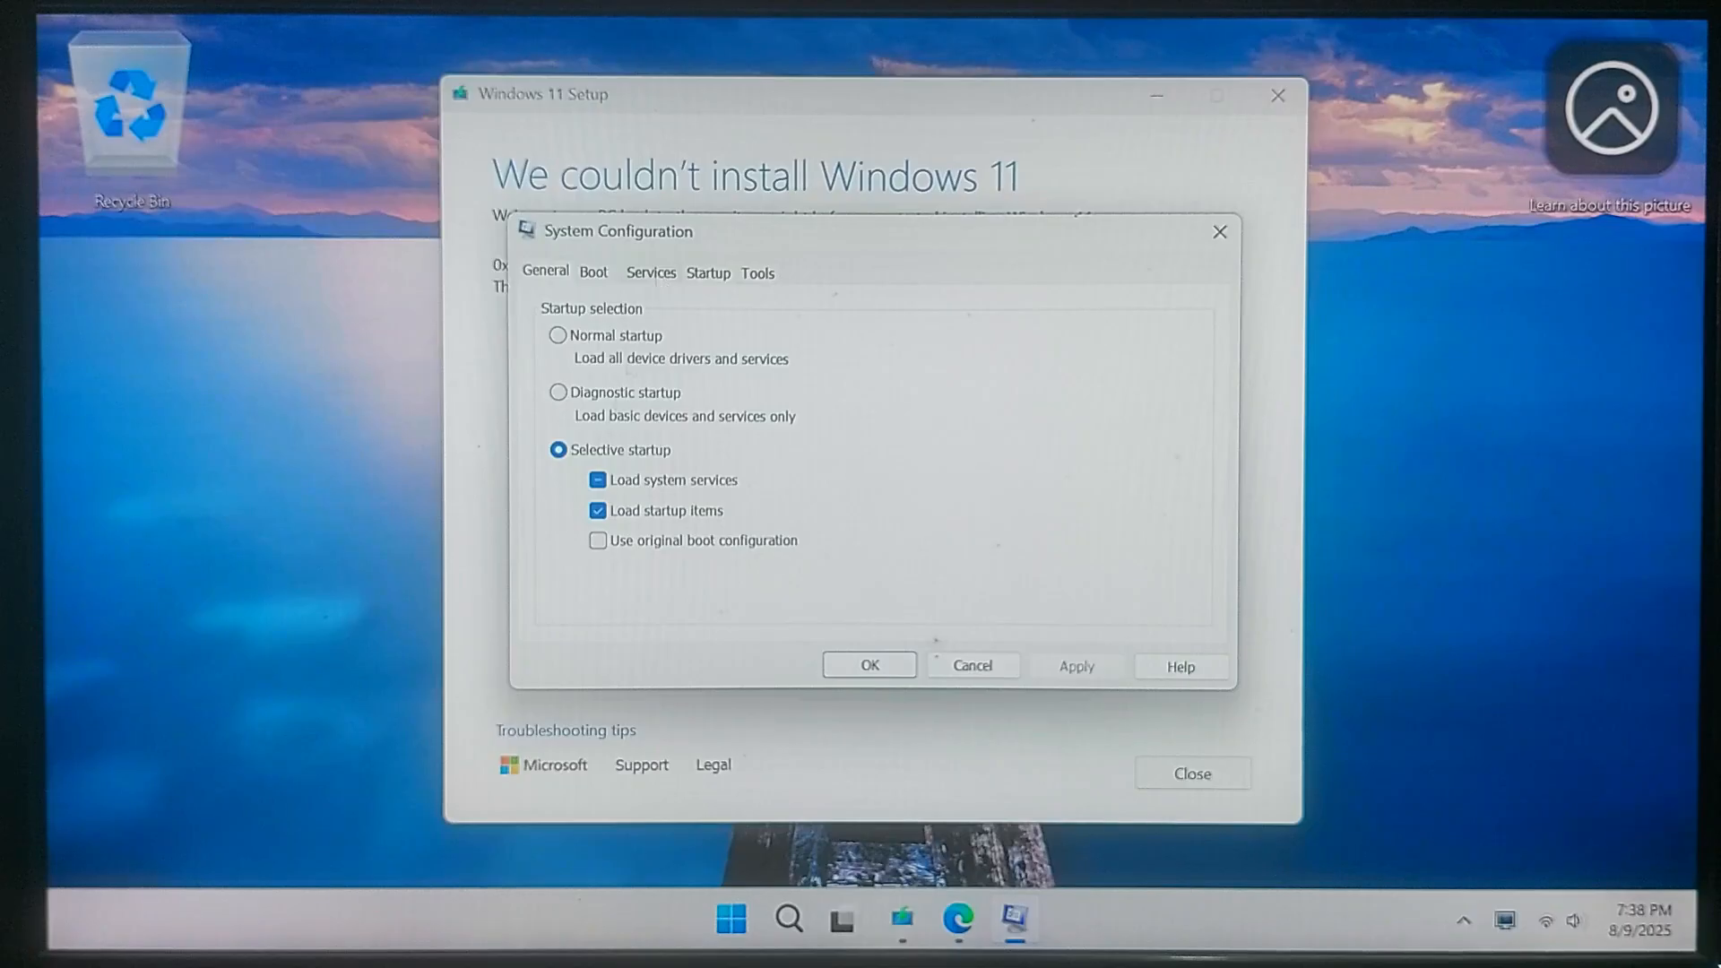
left_click(599, 511)
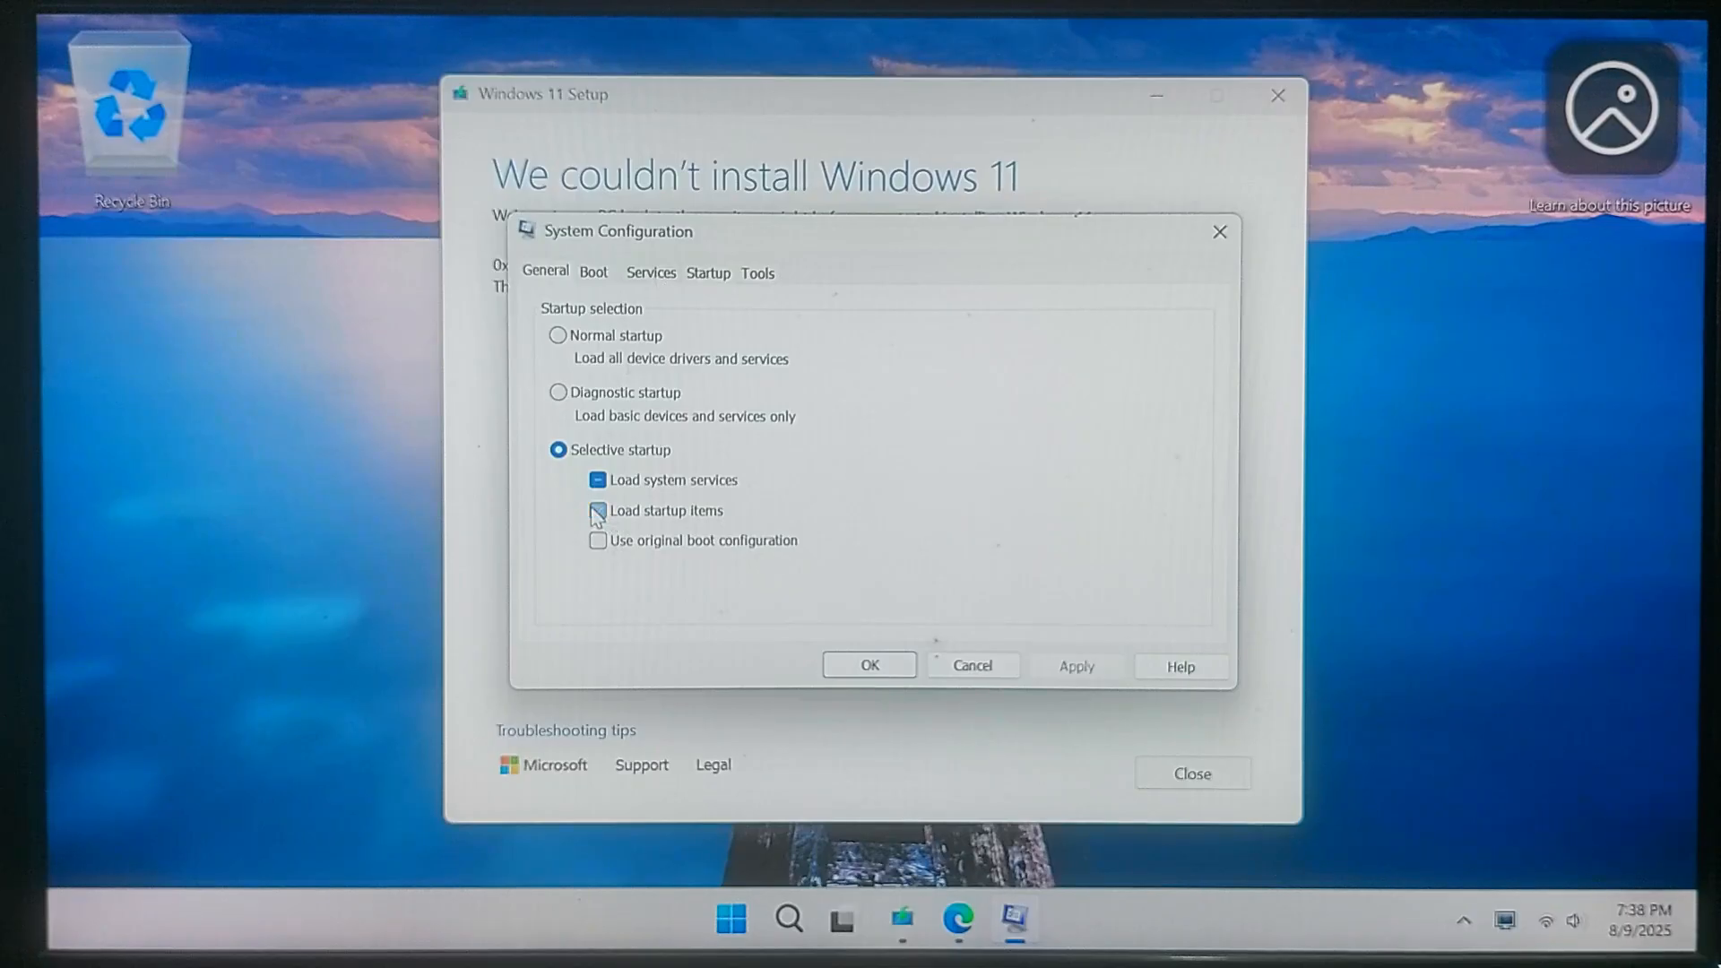
left_click(597, 511)
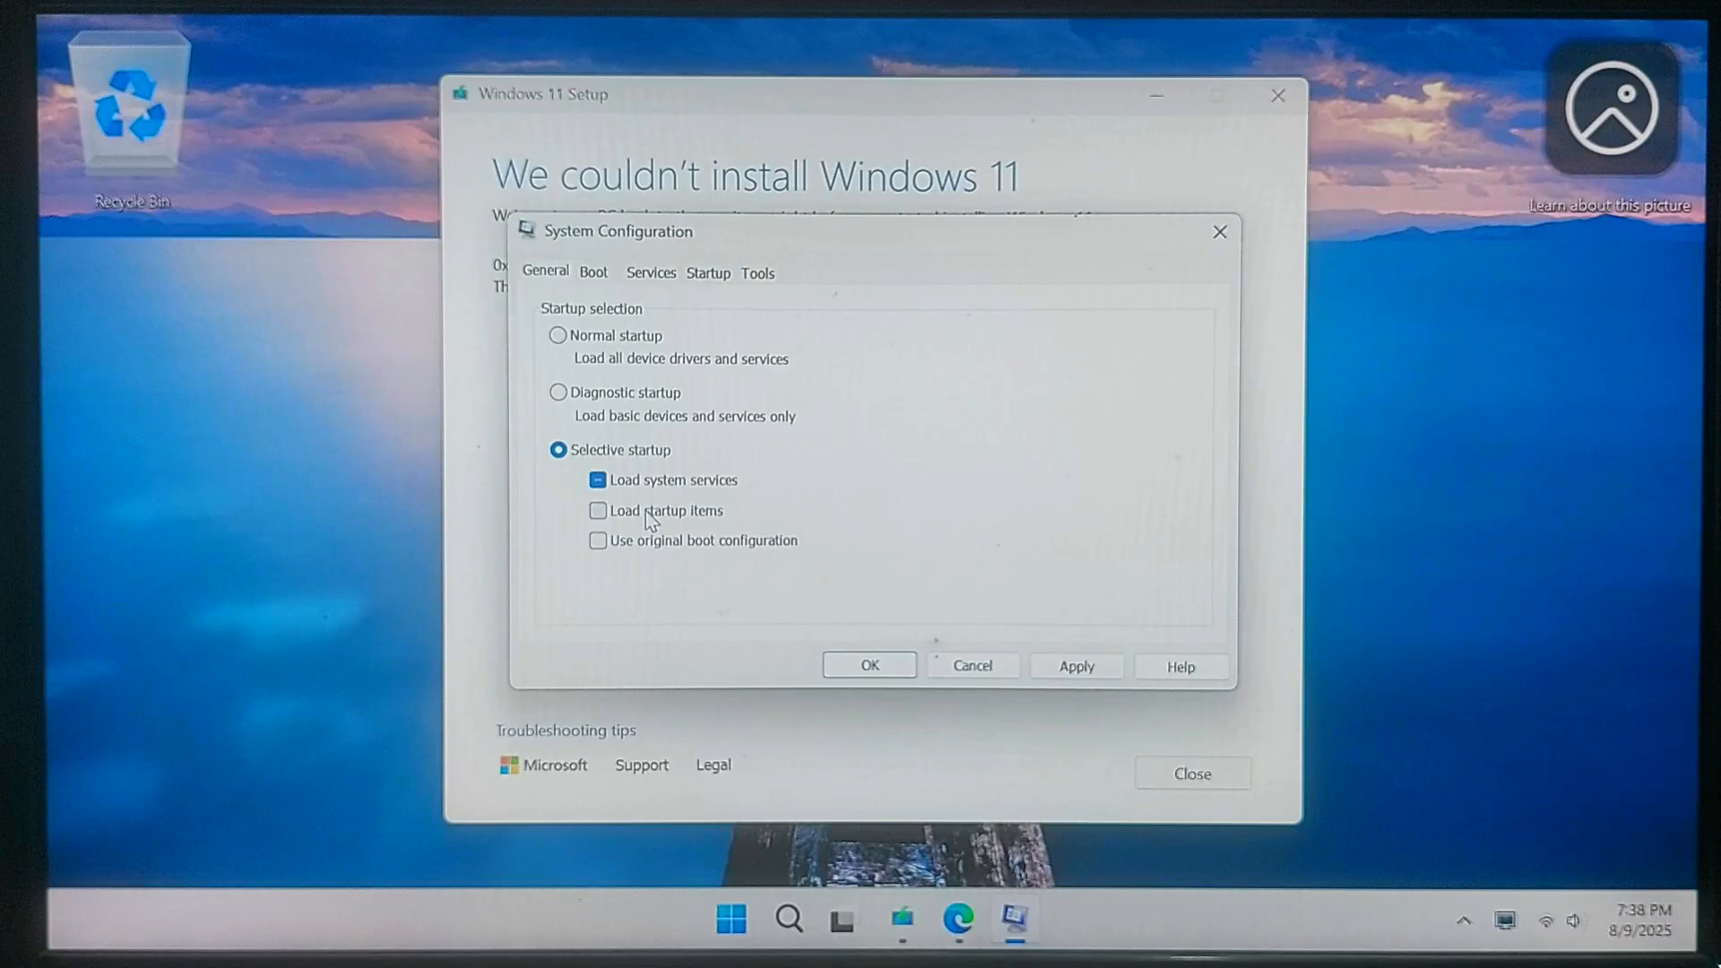
mouse_move(1033, 668)
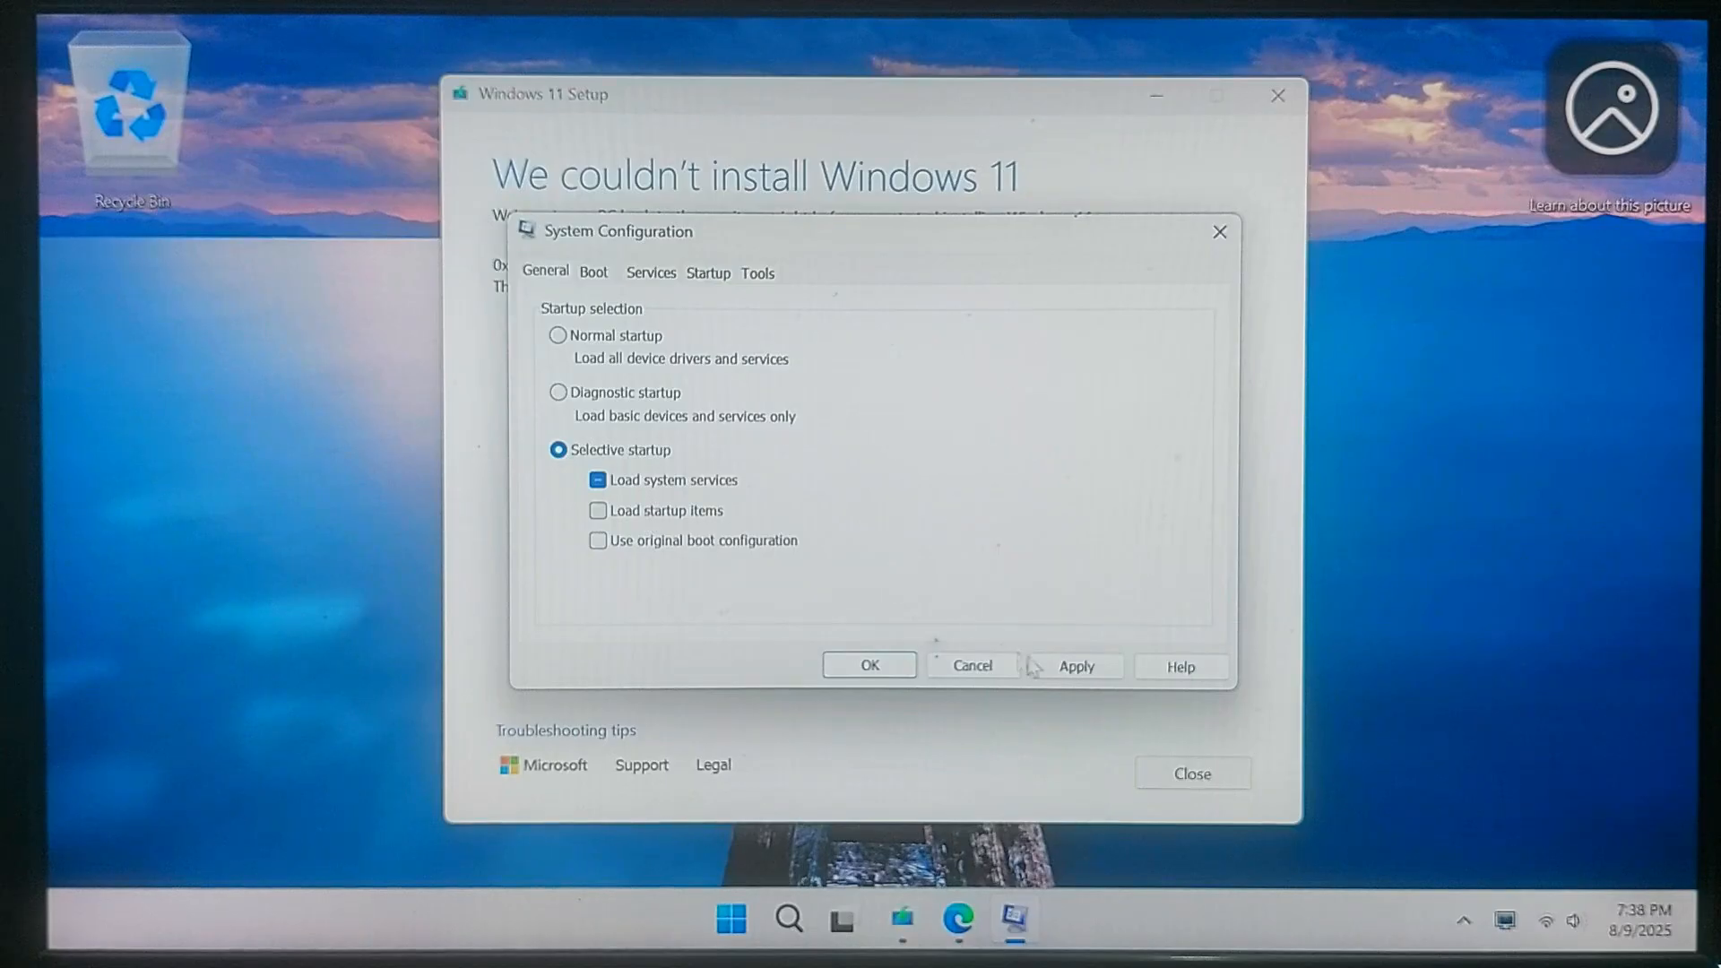
Hide all Microsoft services, disable the remaining ones and confirm the clean boot with OK
left_click(649, 272)
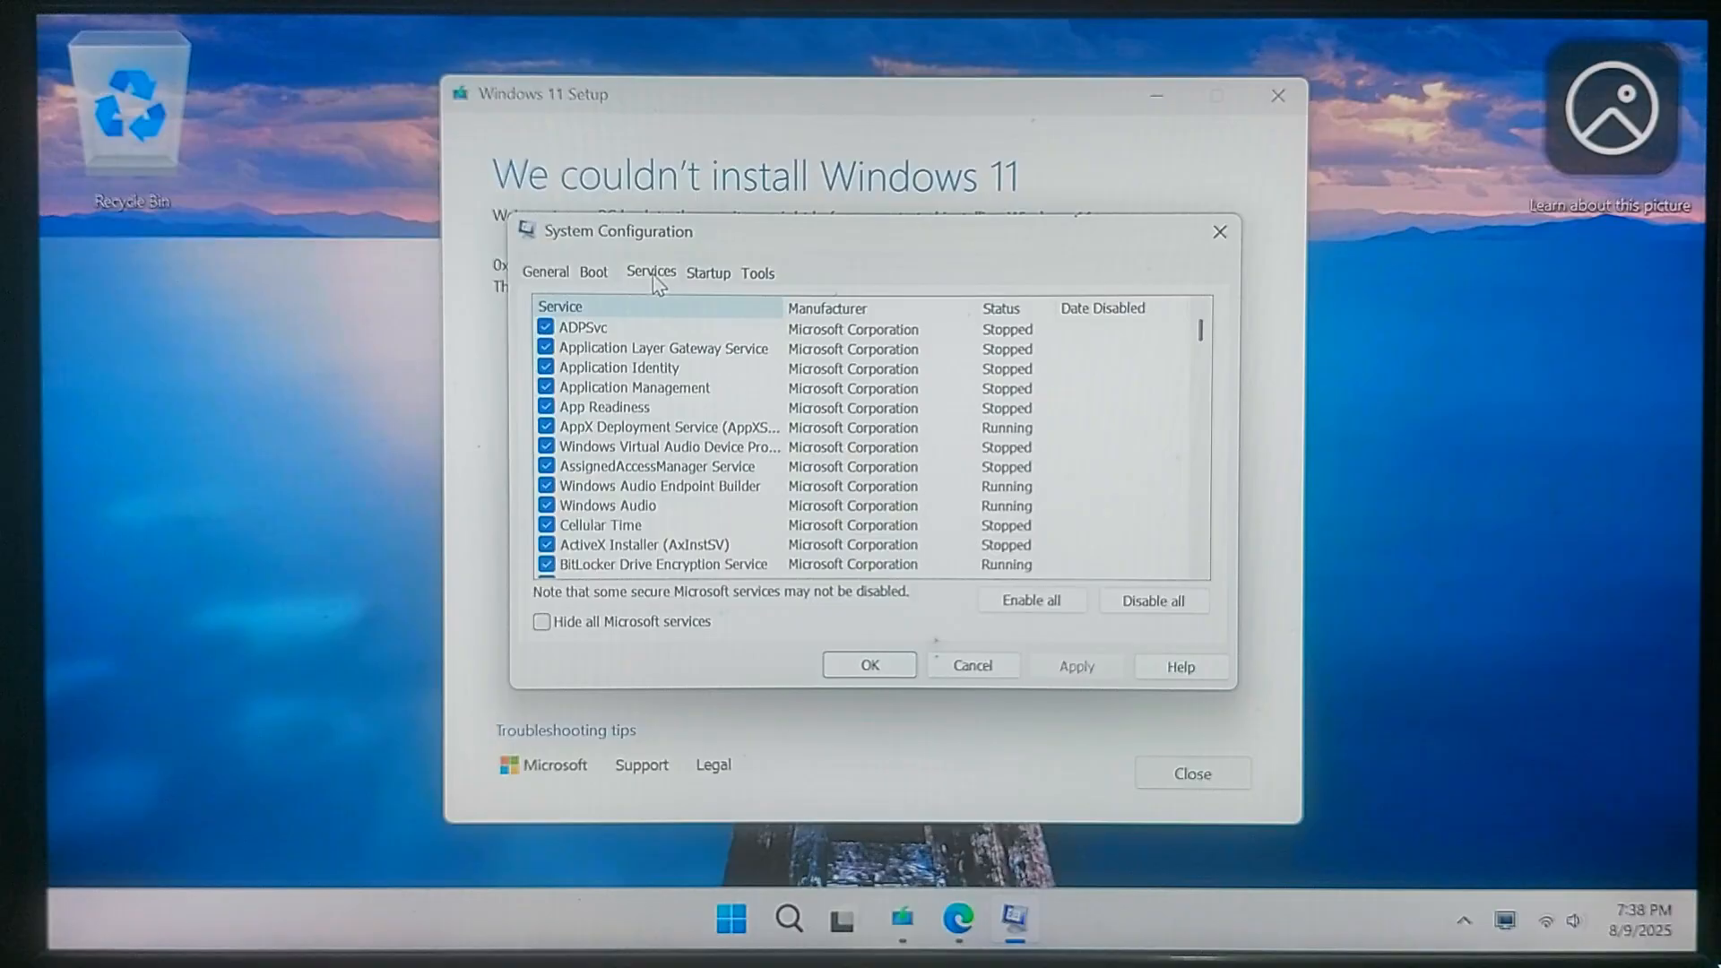
mouse_move(545, 645)
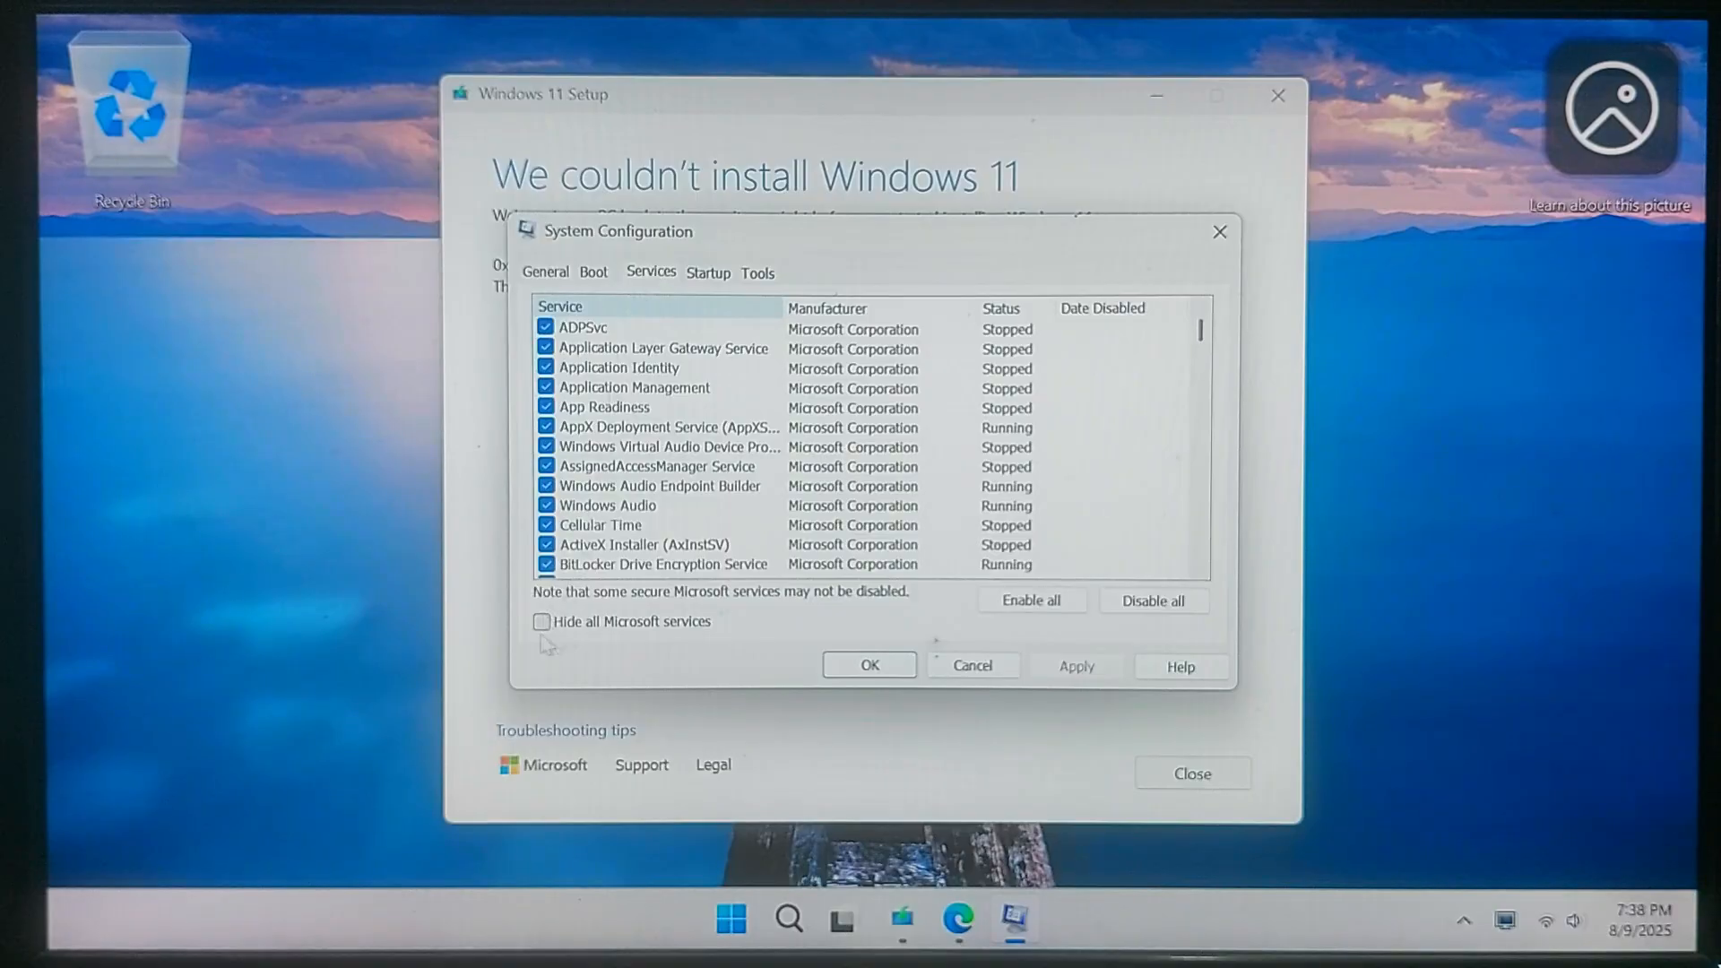
left_click(542, 622)
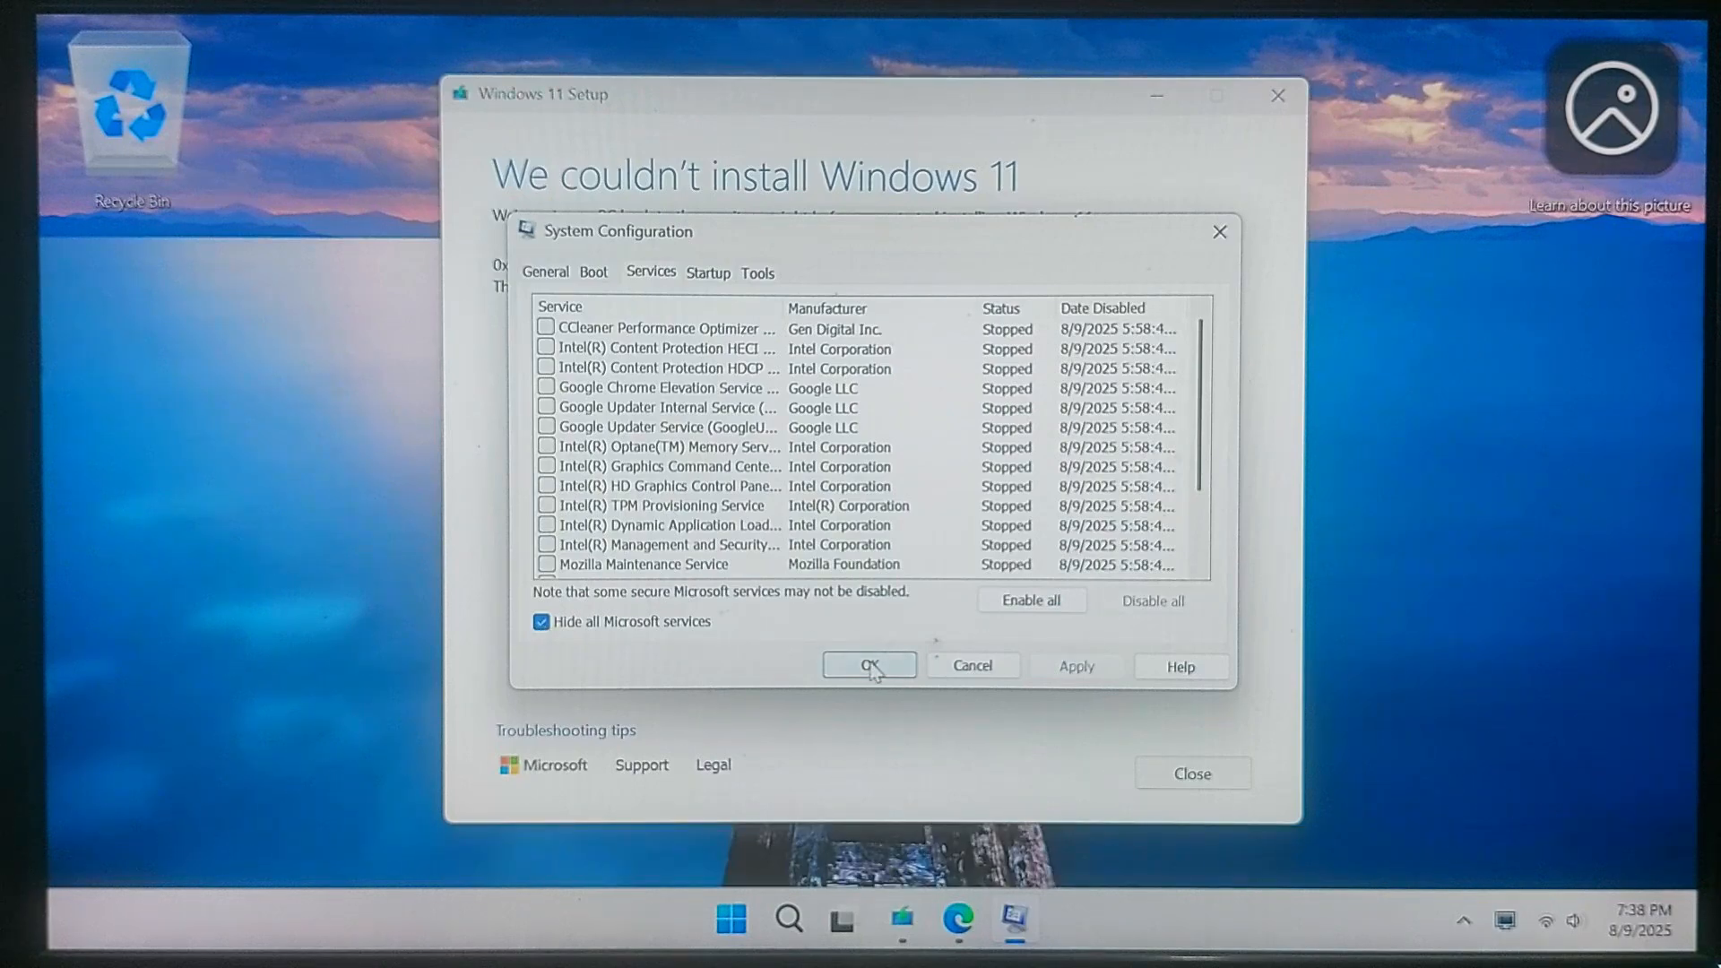
left_click(868, 665)
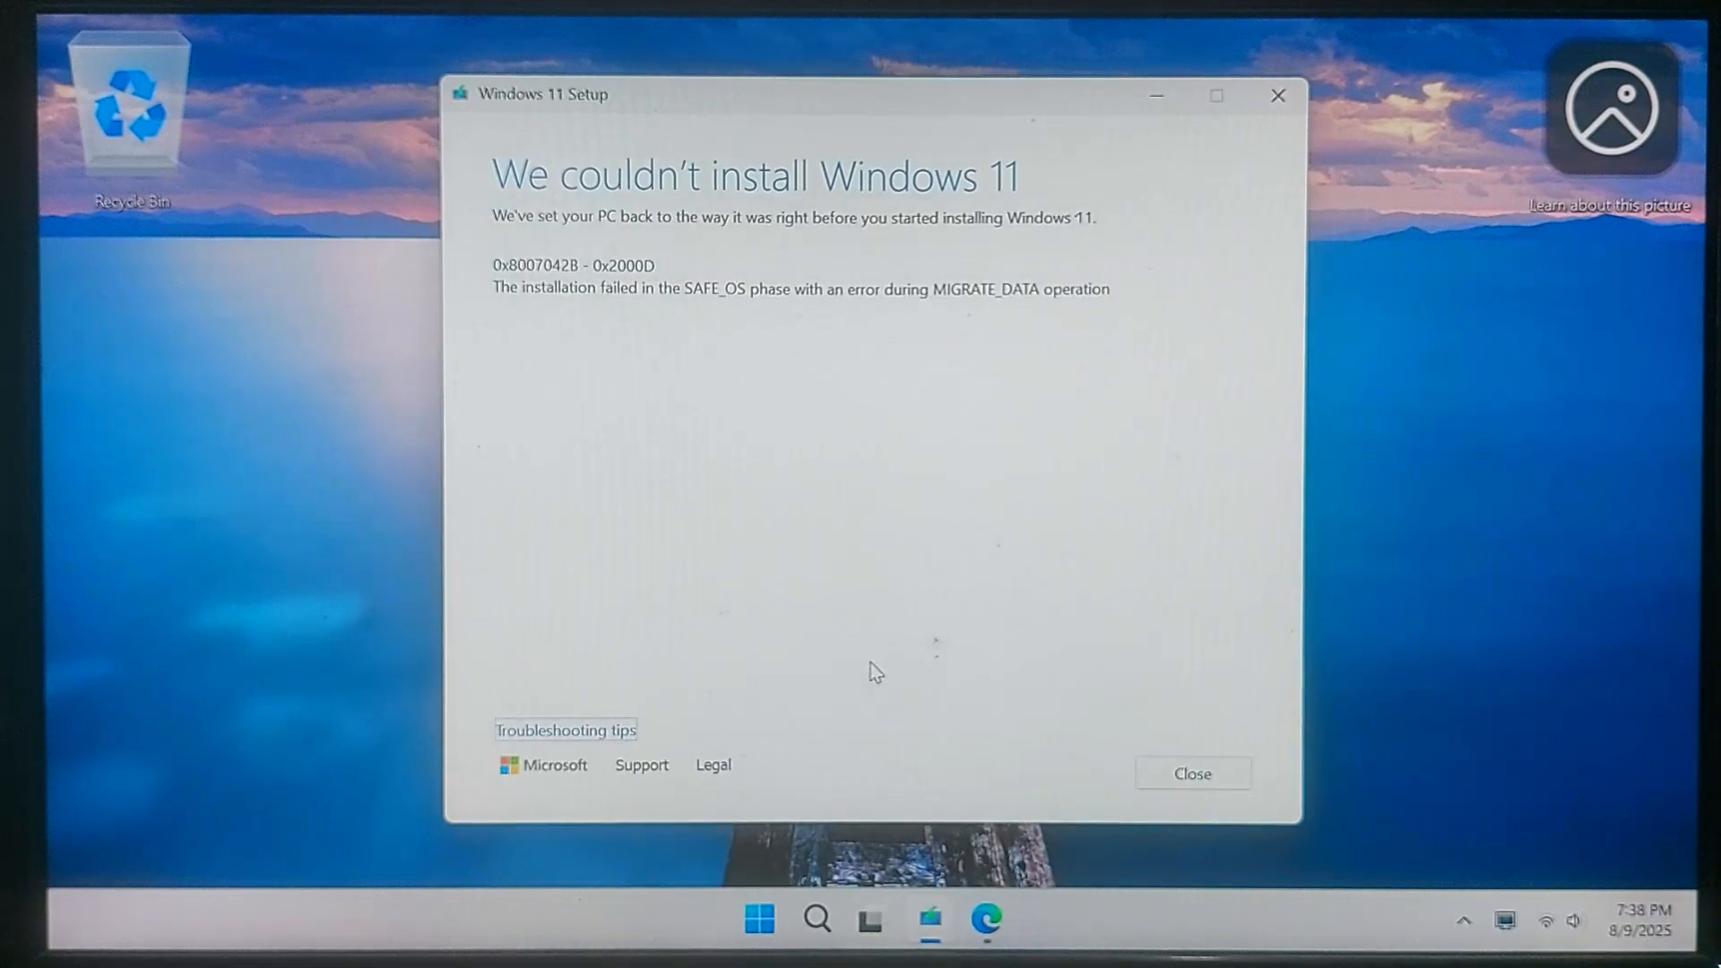
Mount Win11_24H2_English_x64.iso from Local Disk (D:) as a DVD drive showing setup.exe
left_click(1192, 774)
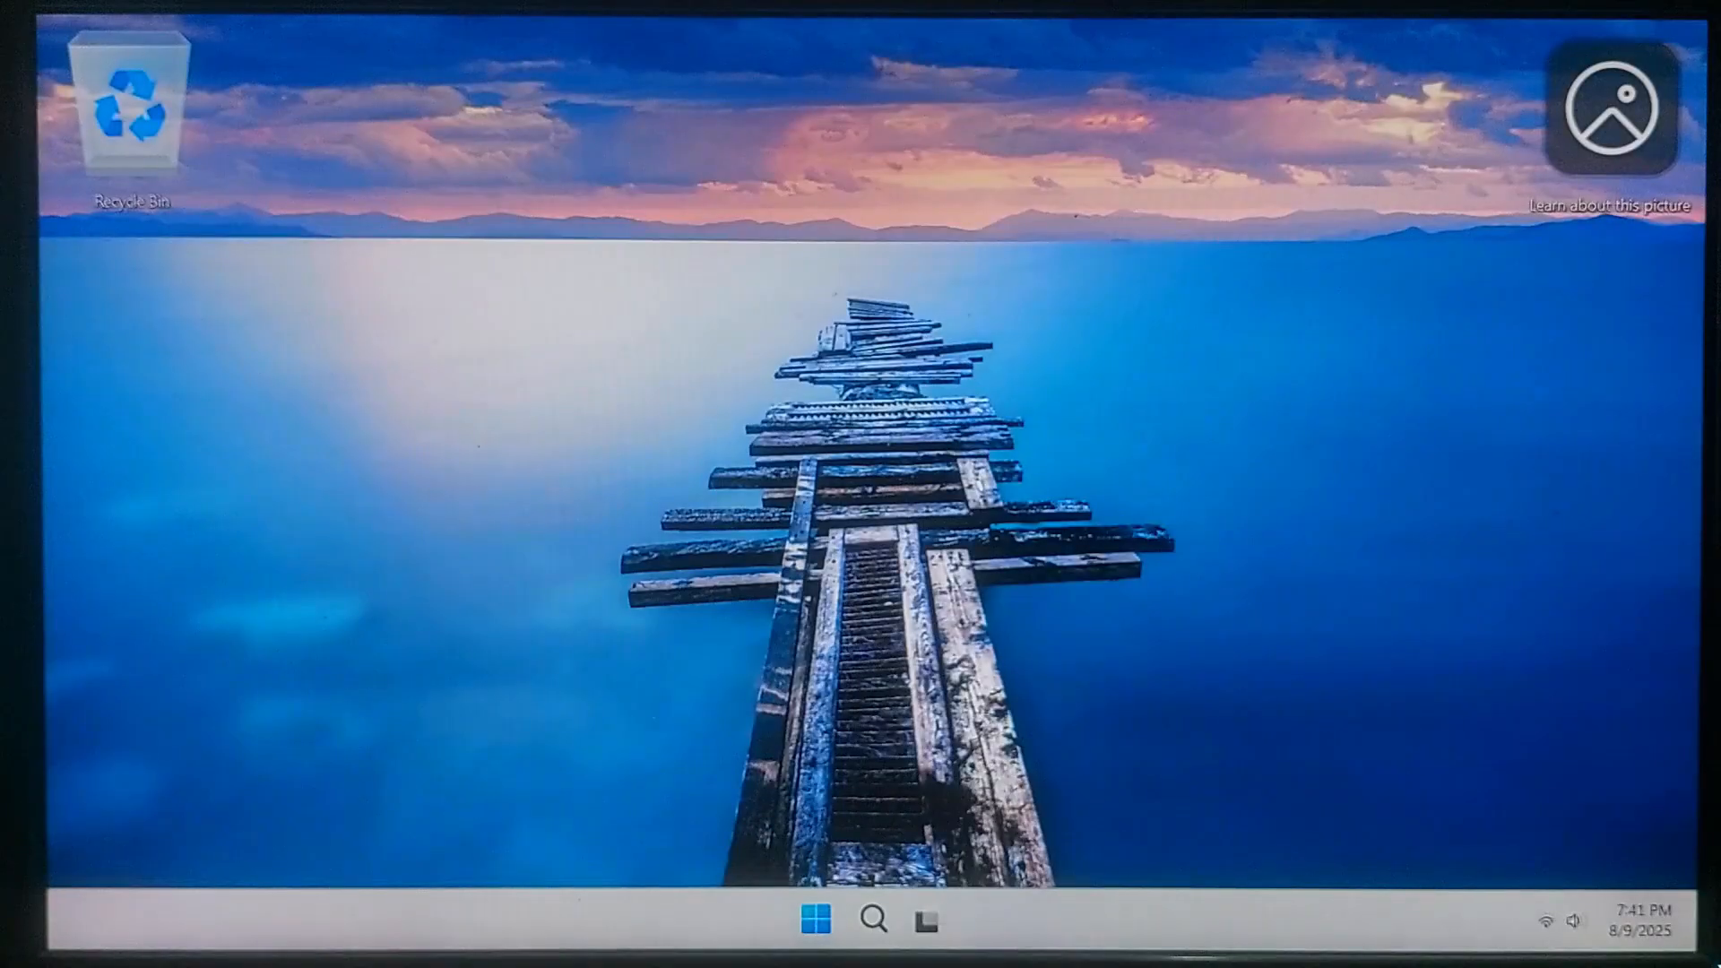
left_click(814, 920)
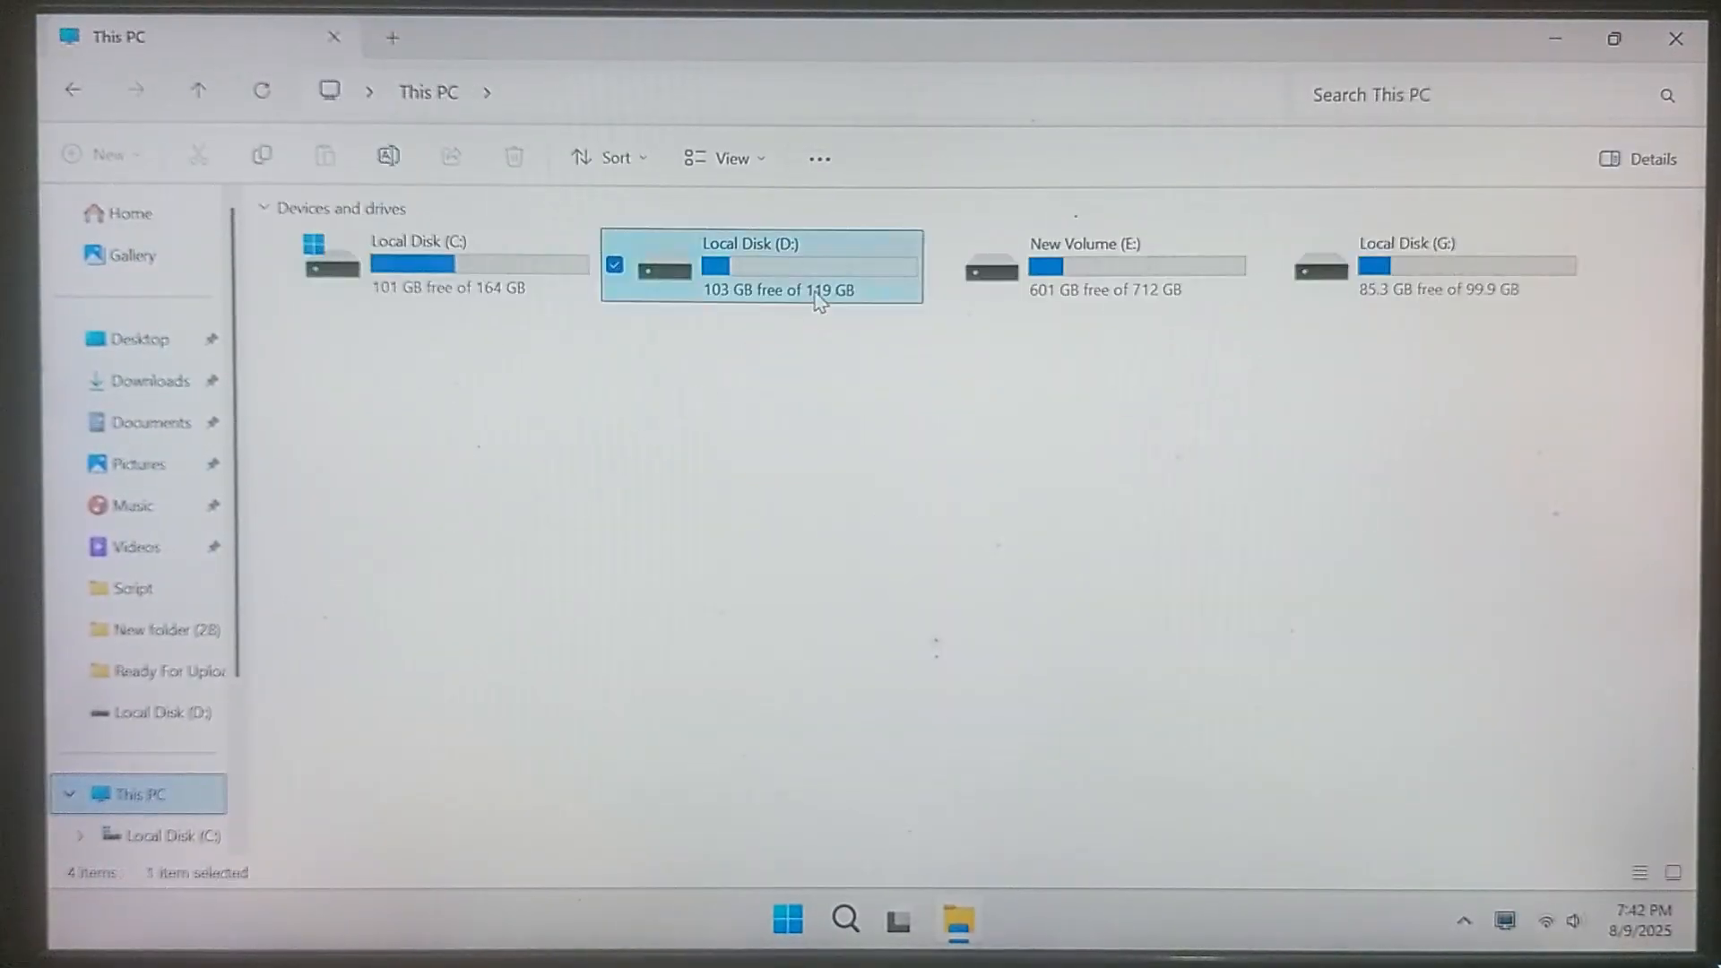
double_click(761, 266)
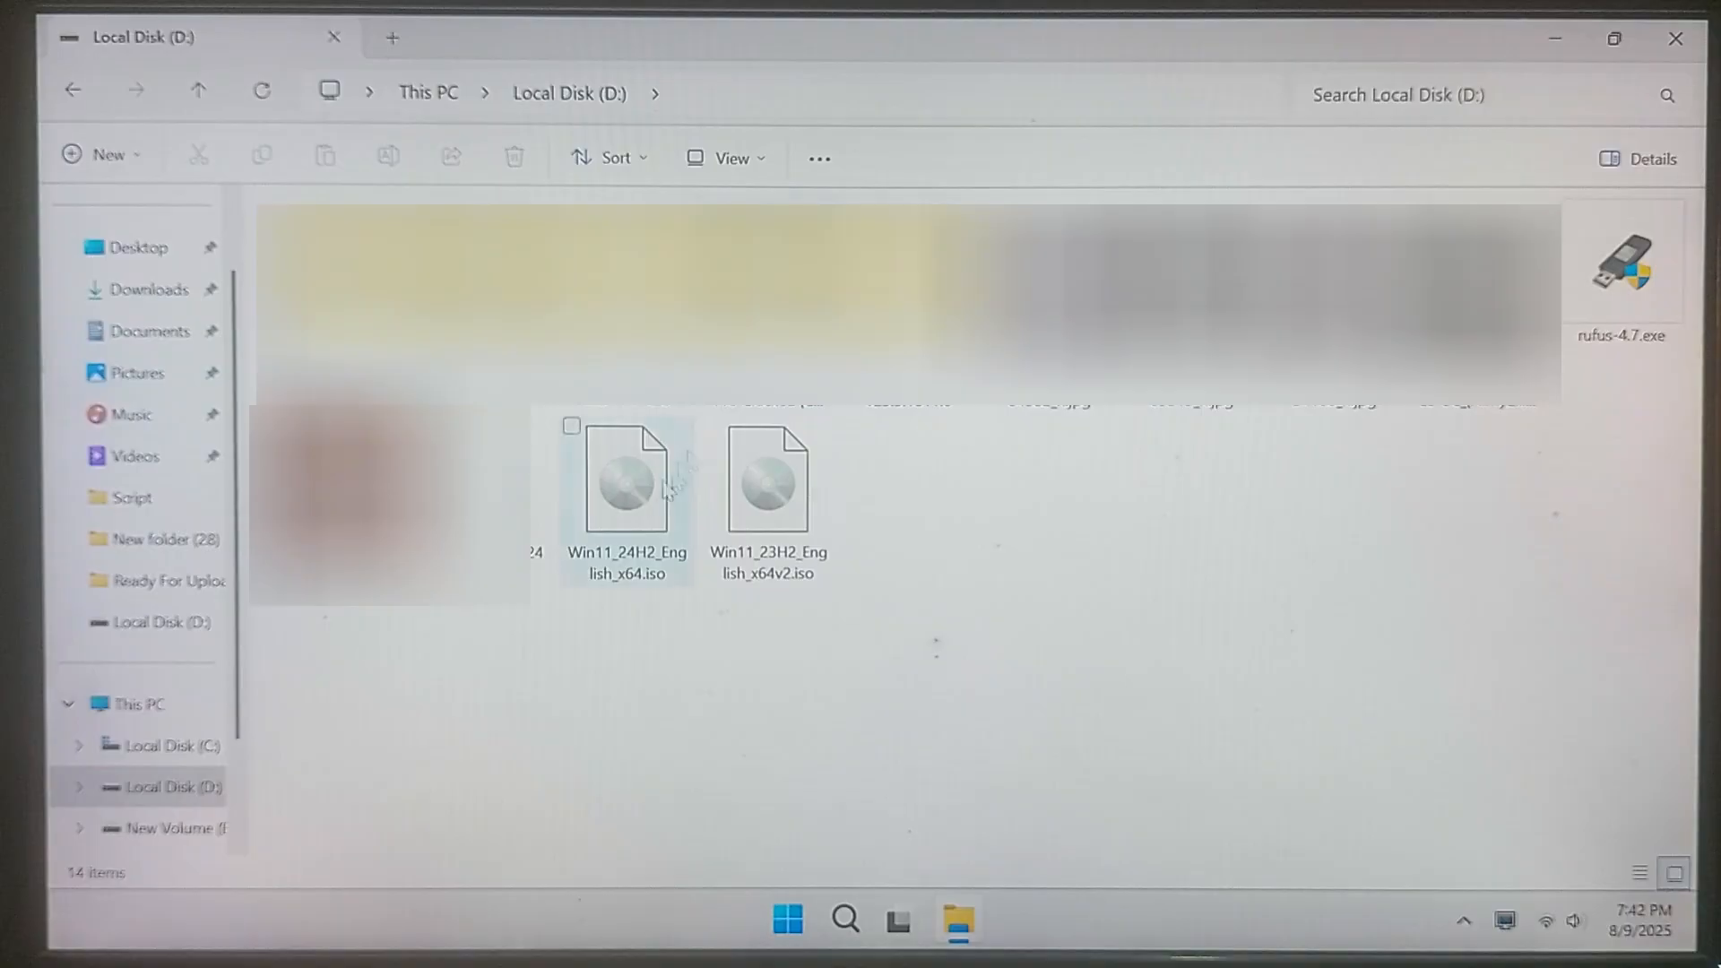
double_click(625, 480)
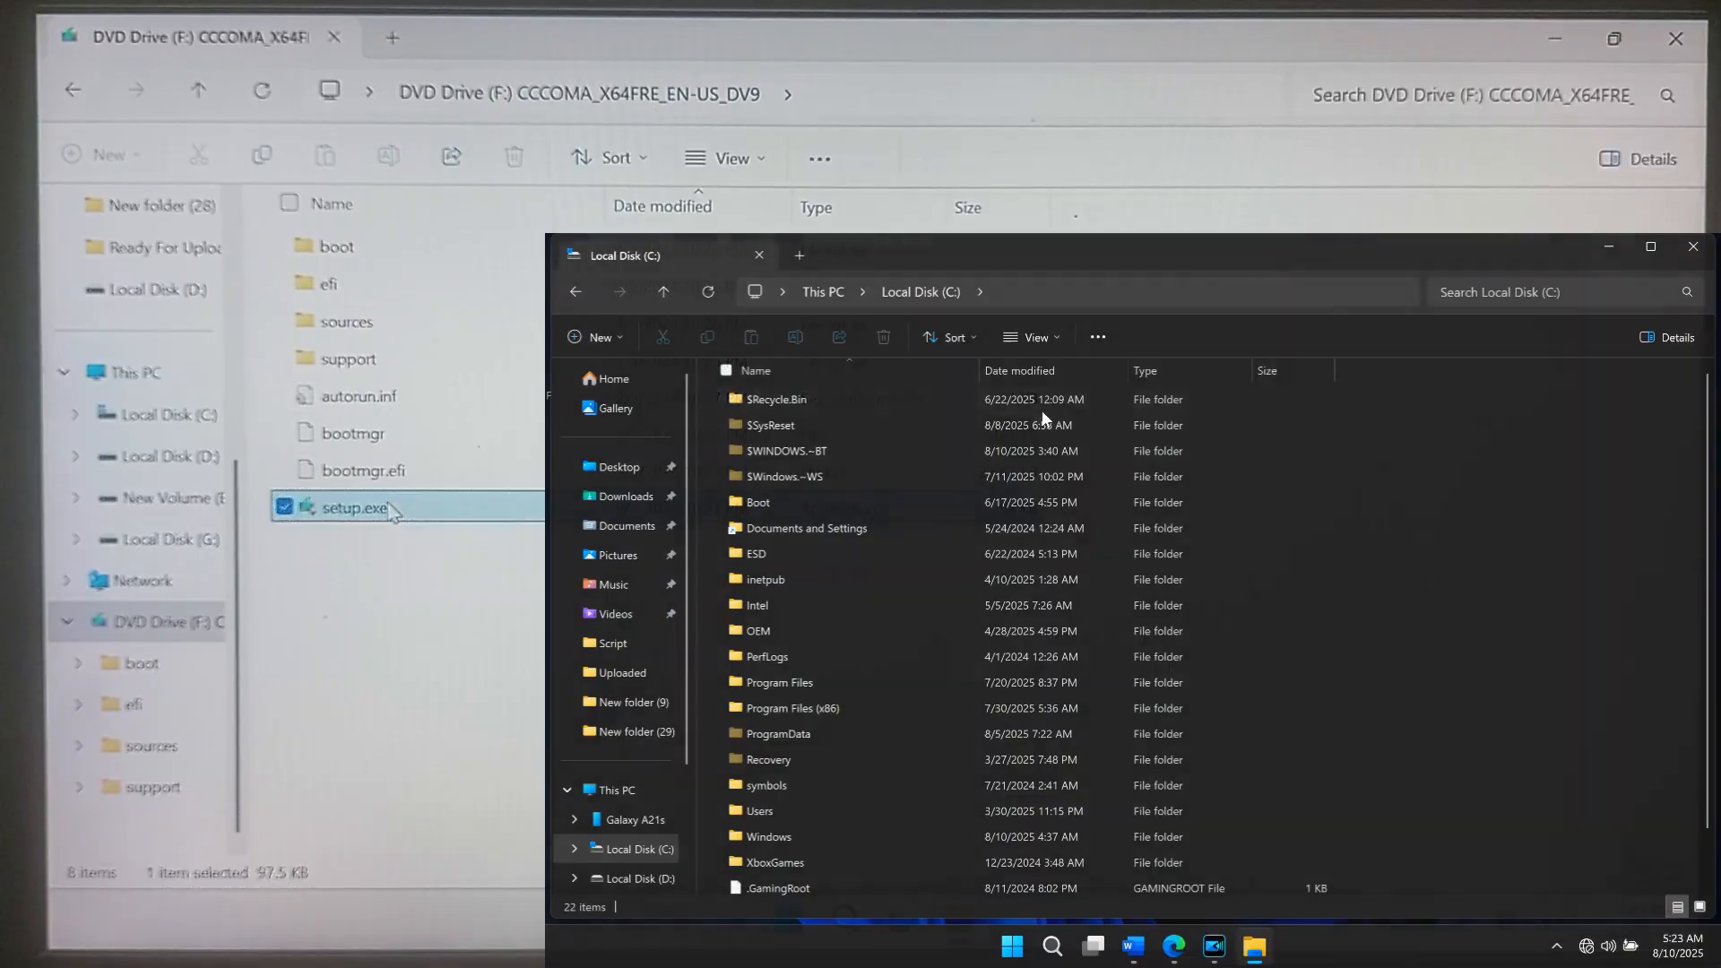
Navigate to C:\$WINDOWS.~BT\Sources\Panther and view setuperr.log
left_click(922, 291)
type("C:\\$WINDOWS.~BT\\Sources\\Panther")
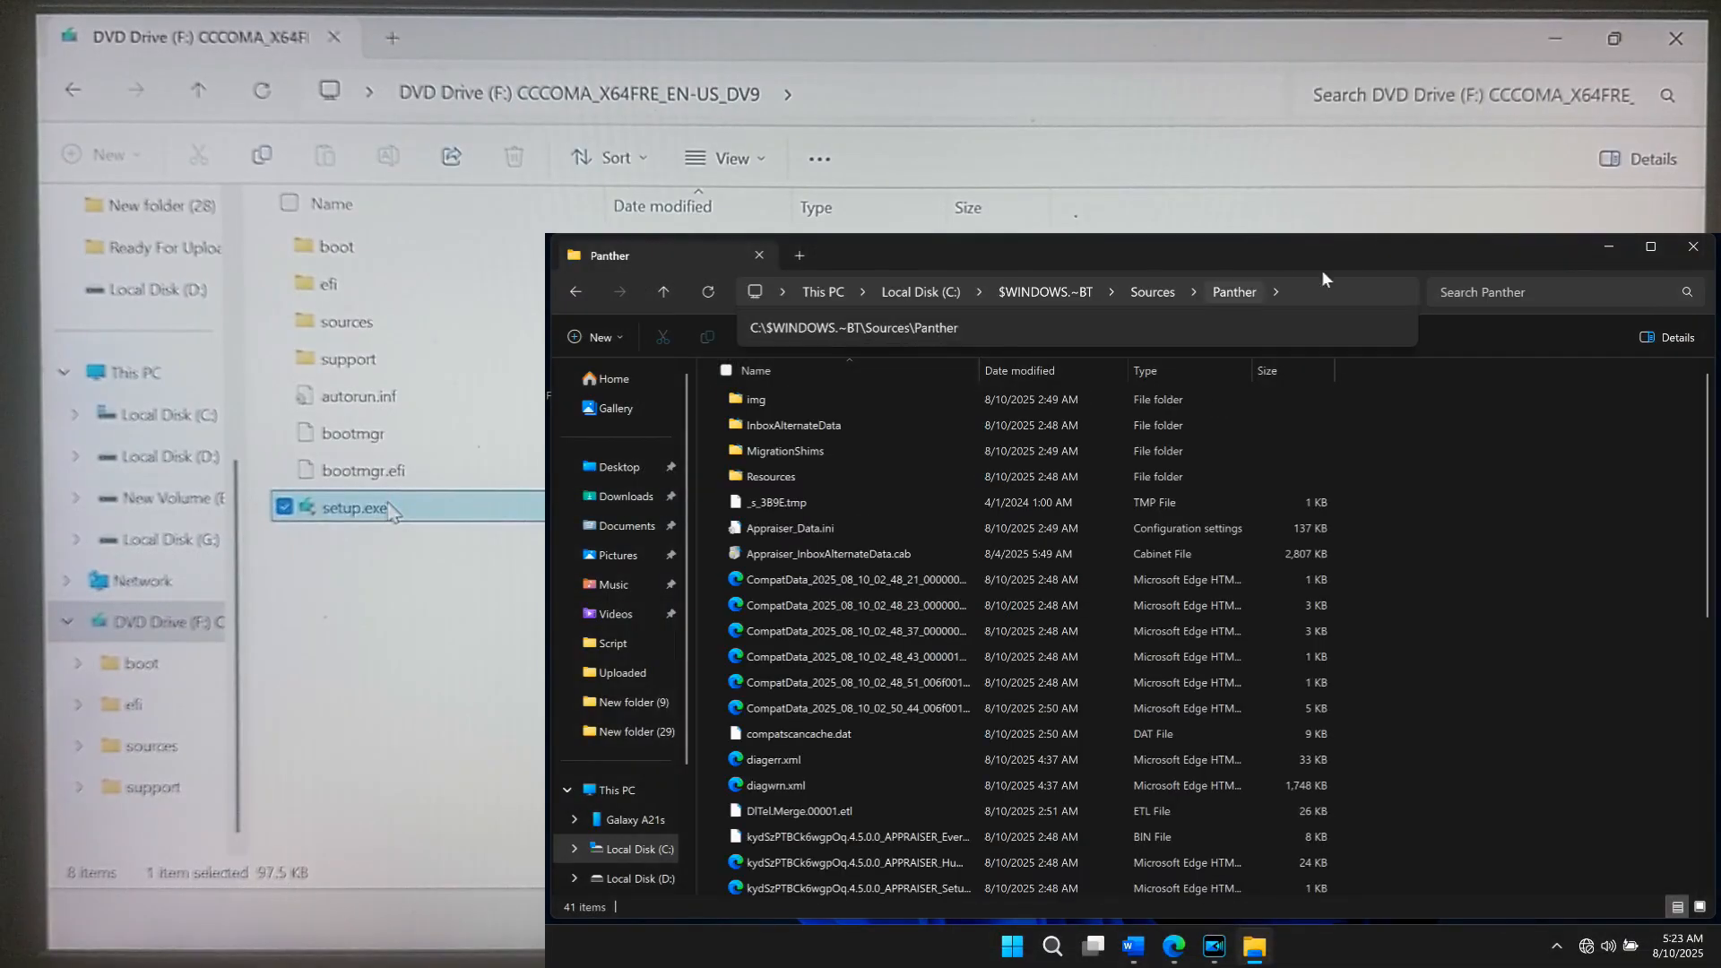
left_click(1055, 290)
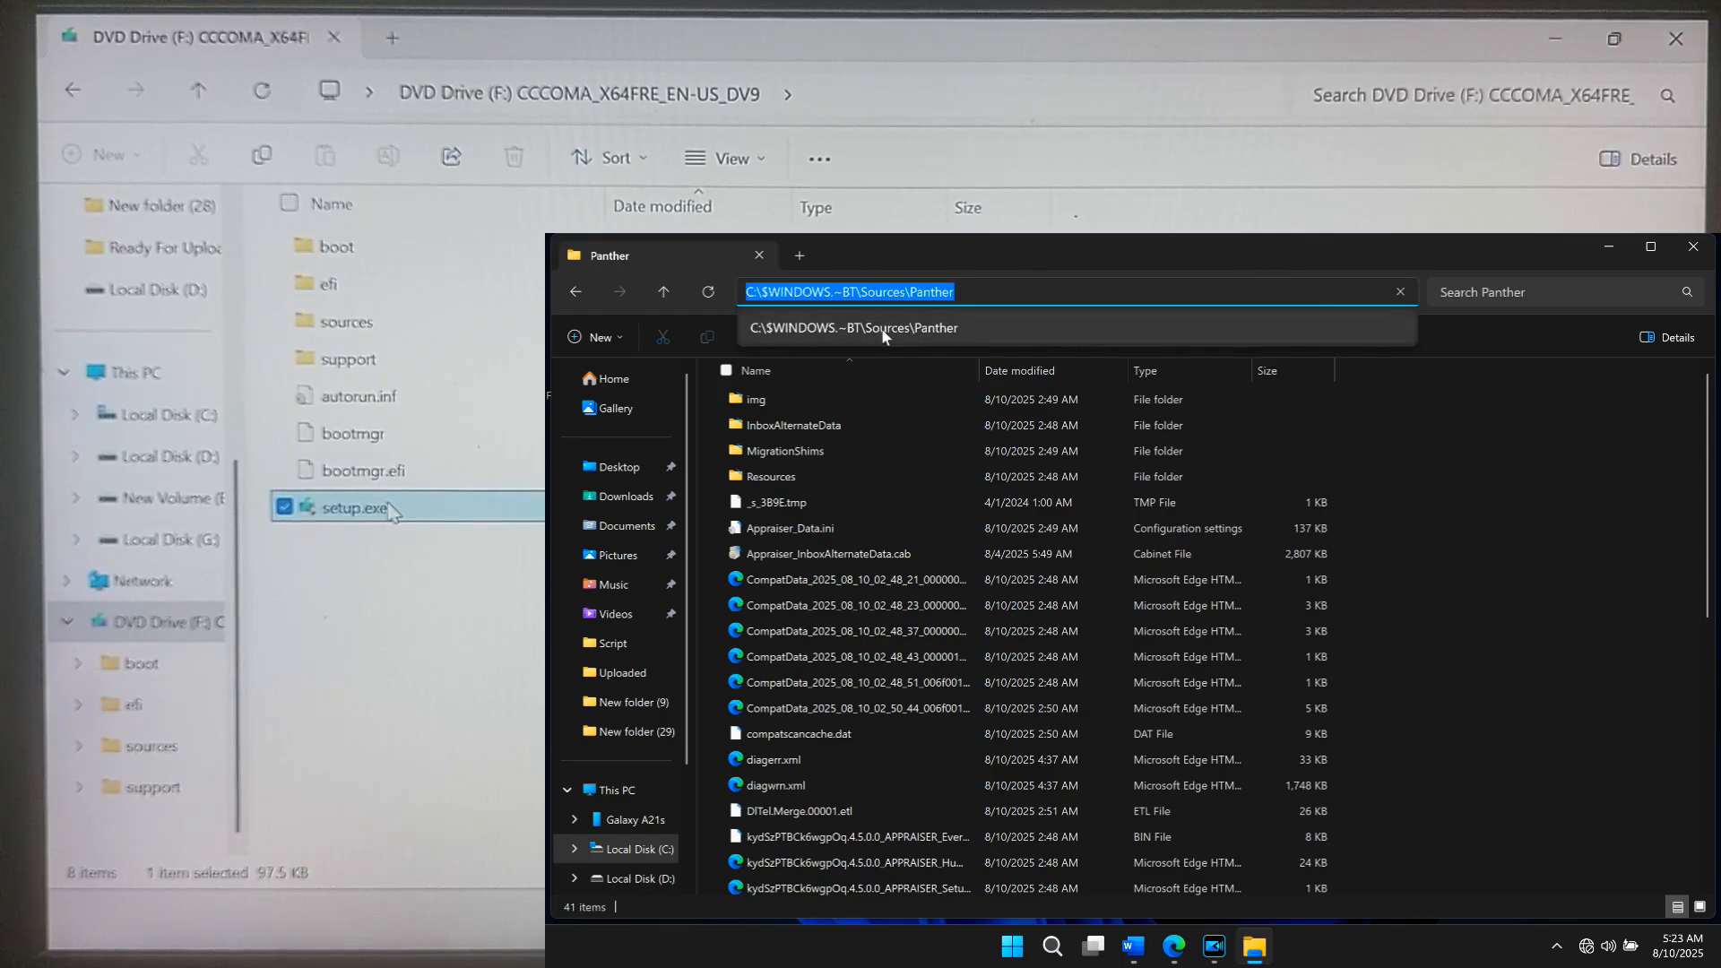
scroll("down", 3)
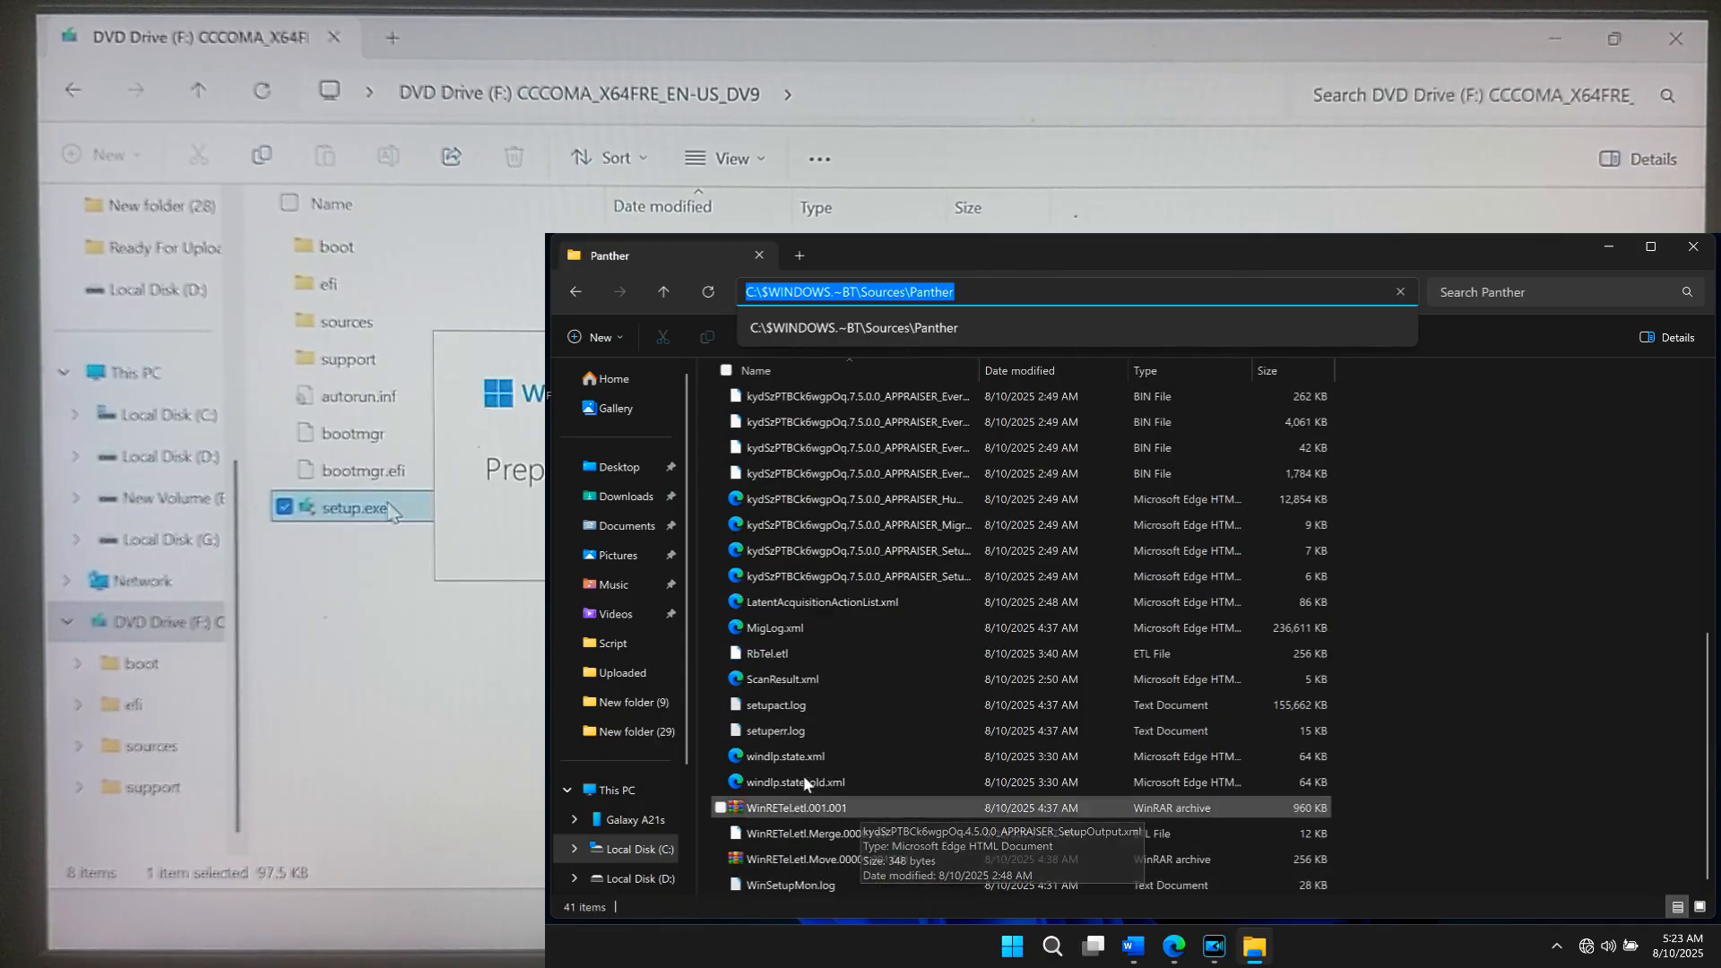
left_click(777, 729)
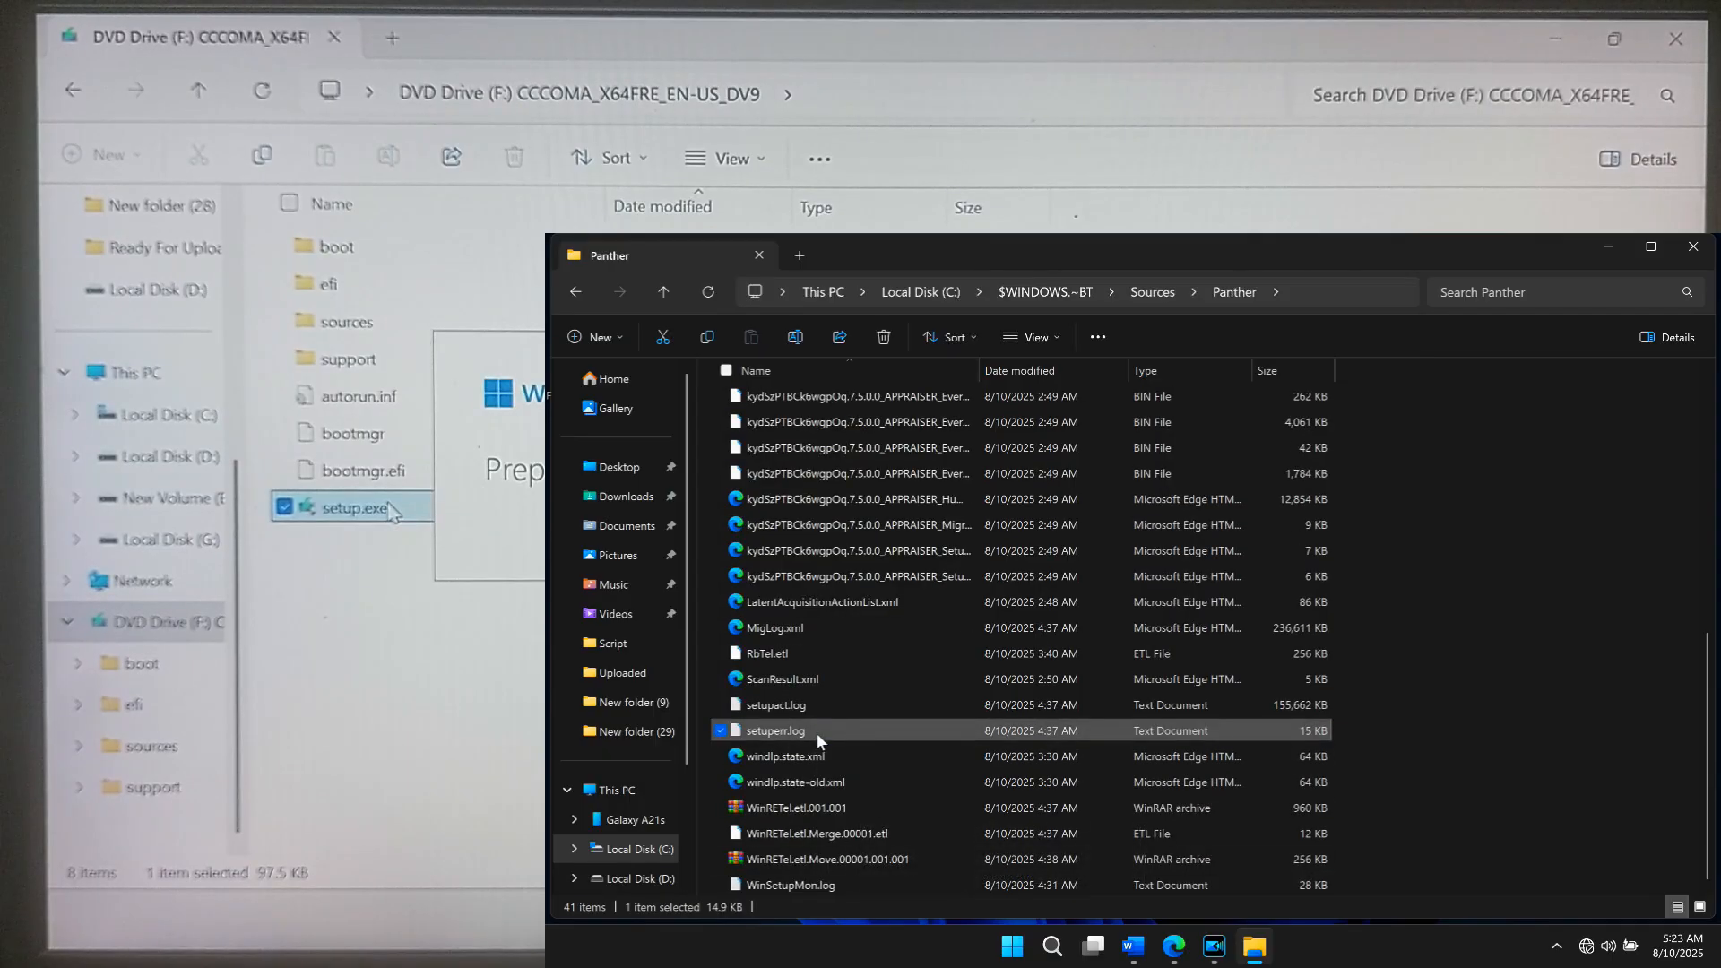
double_click(774, 730)
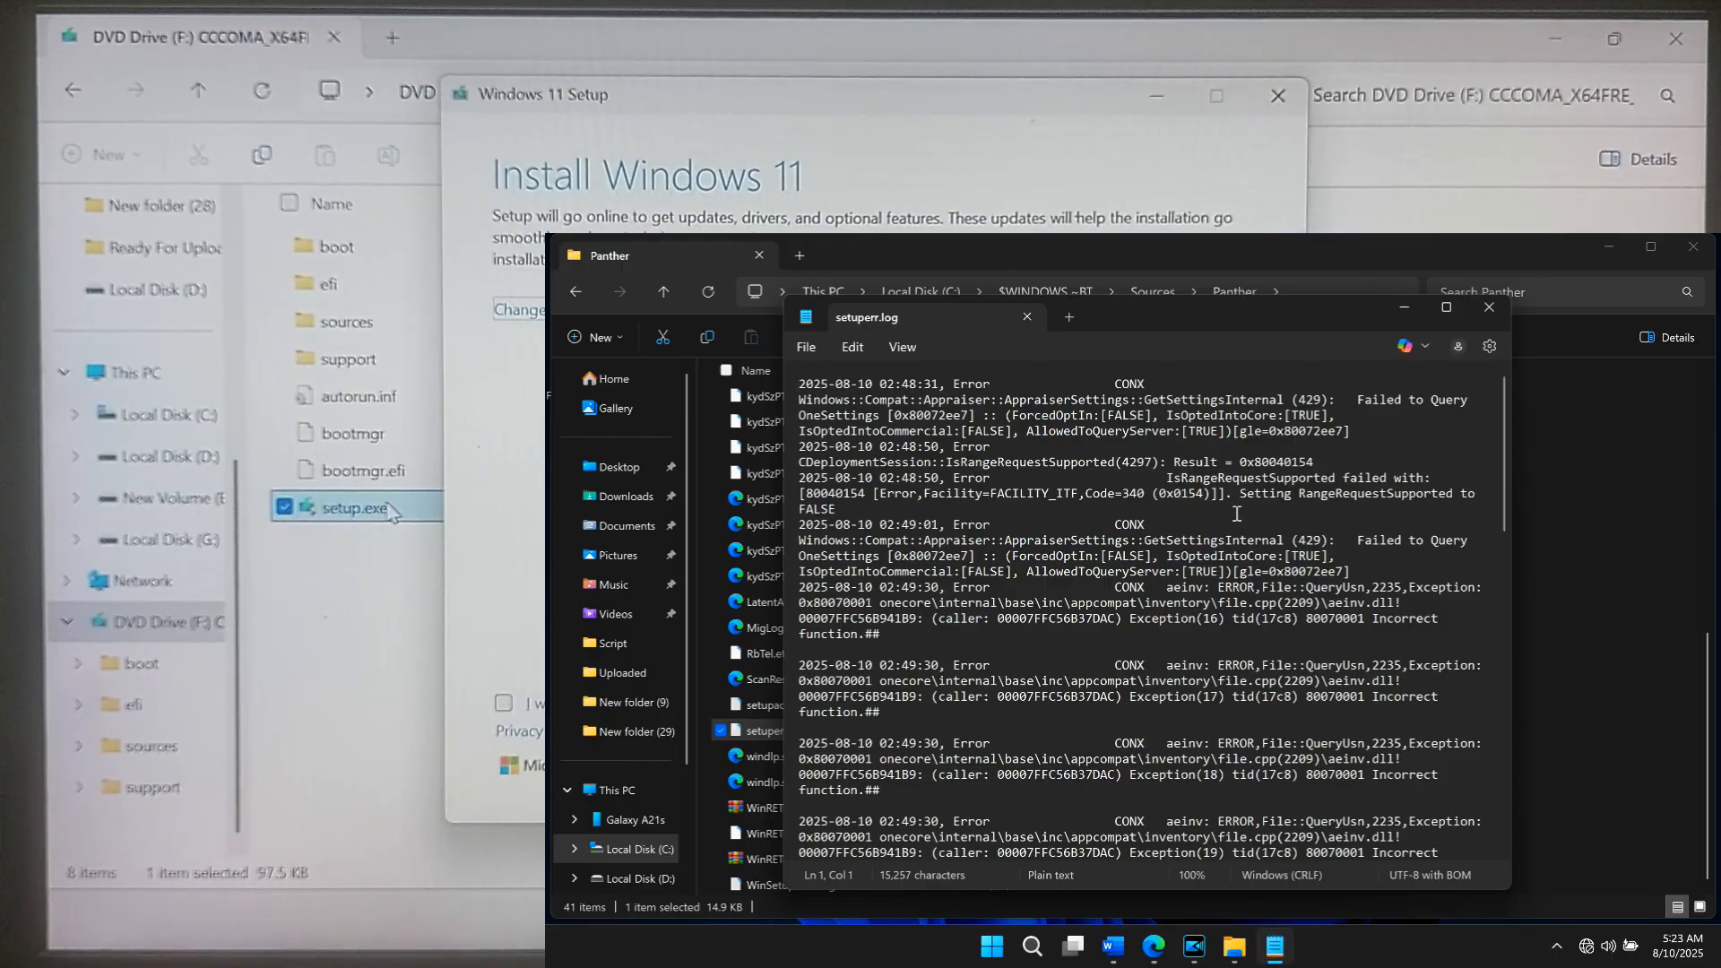
Read through the setup errors, then begin installing Windows 11 Pro keeping files and apps
scroll("down", 3)
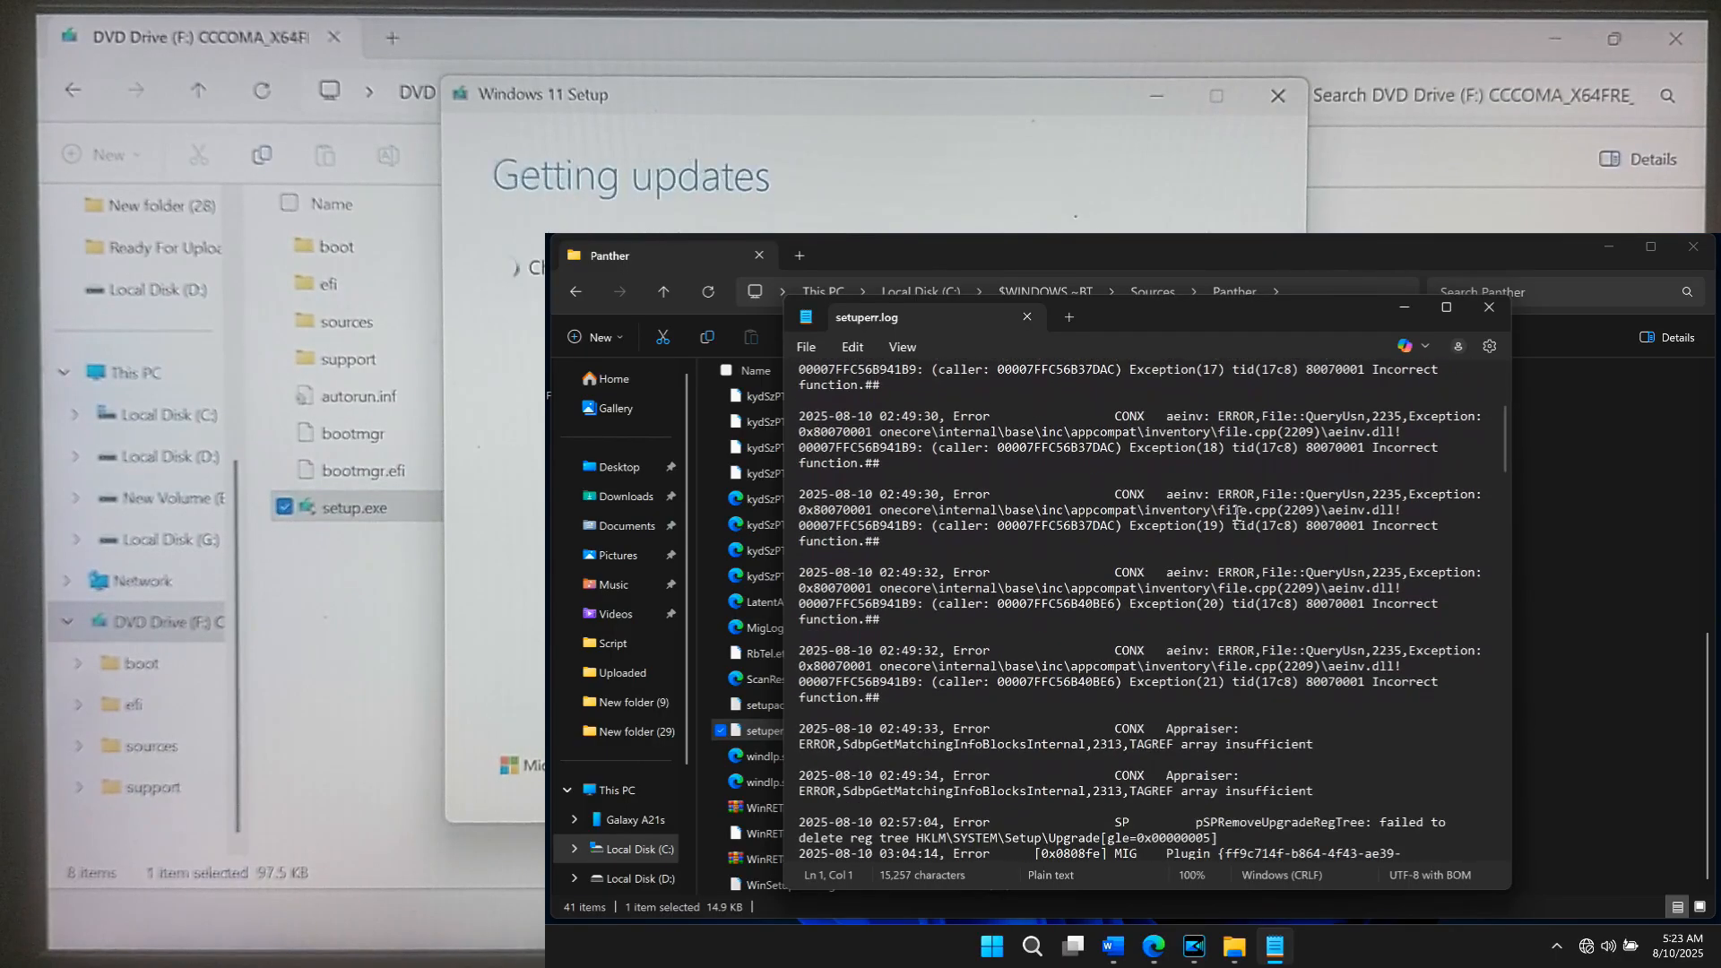
scroll("down", 3)
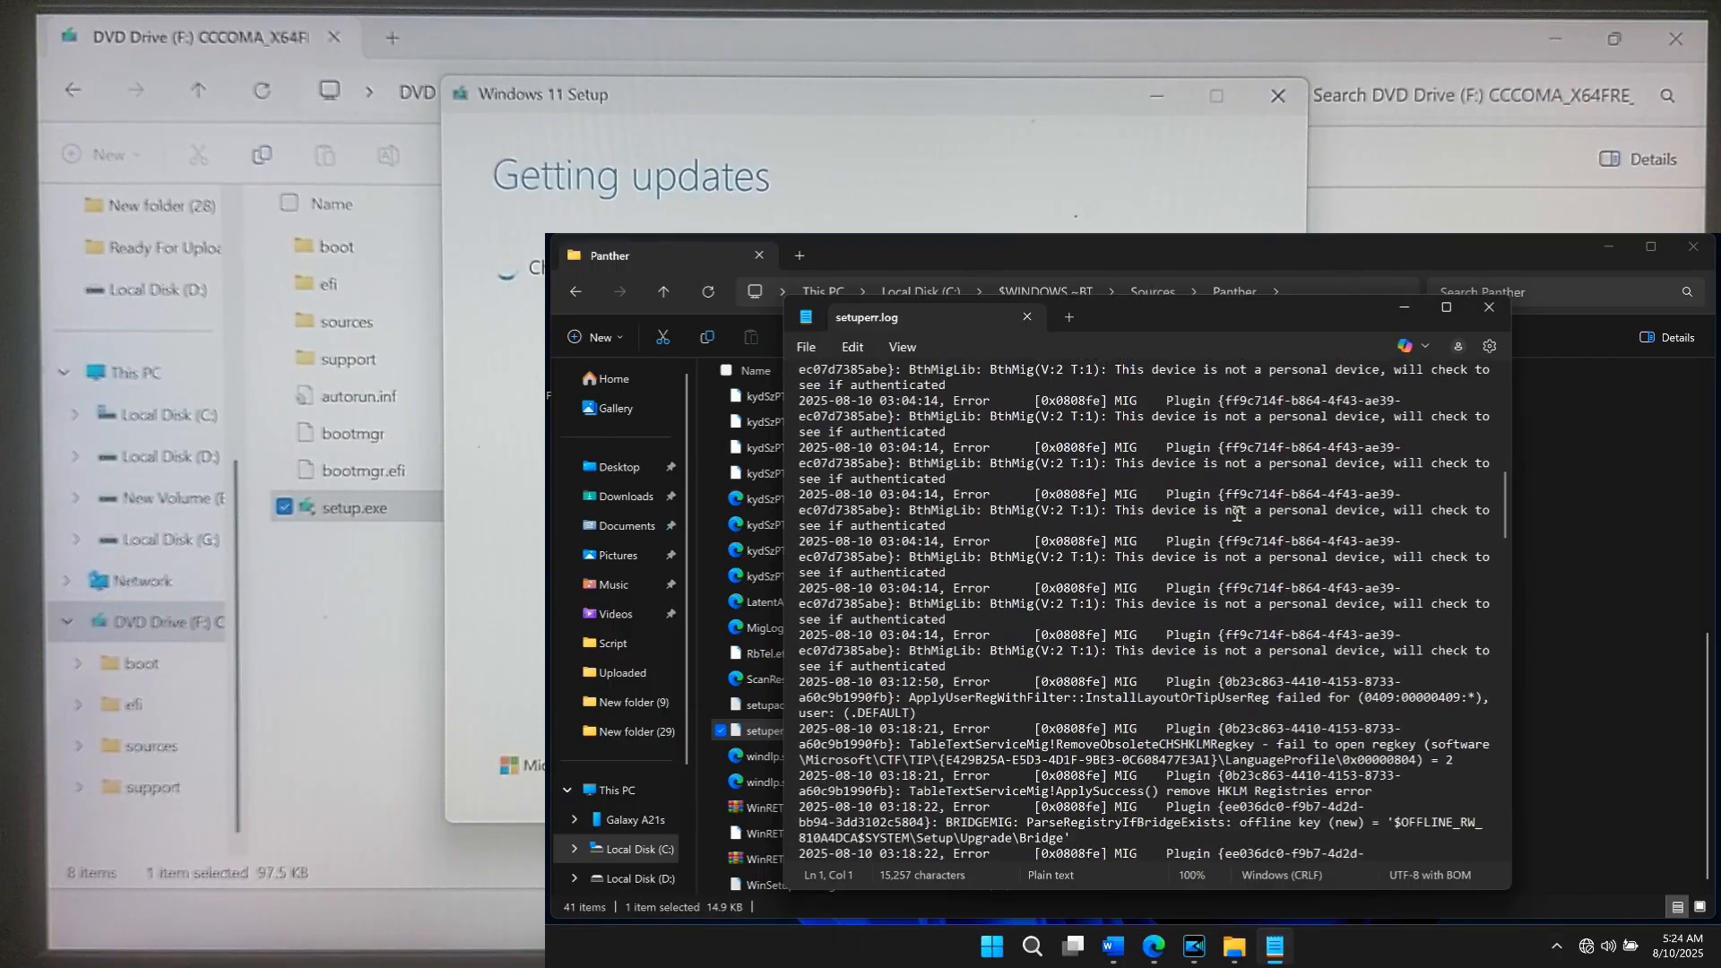
scroll("down", 3)
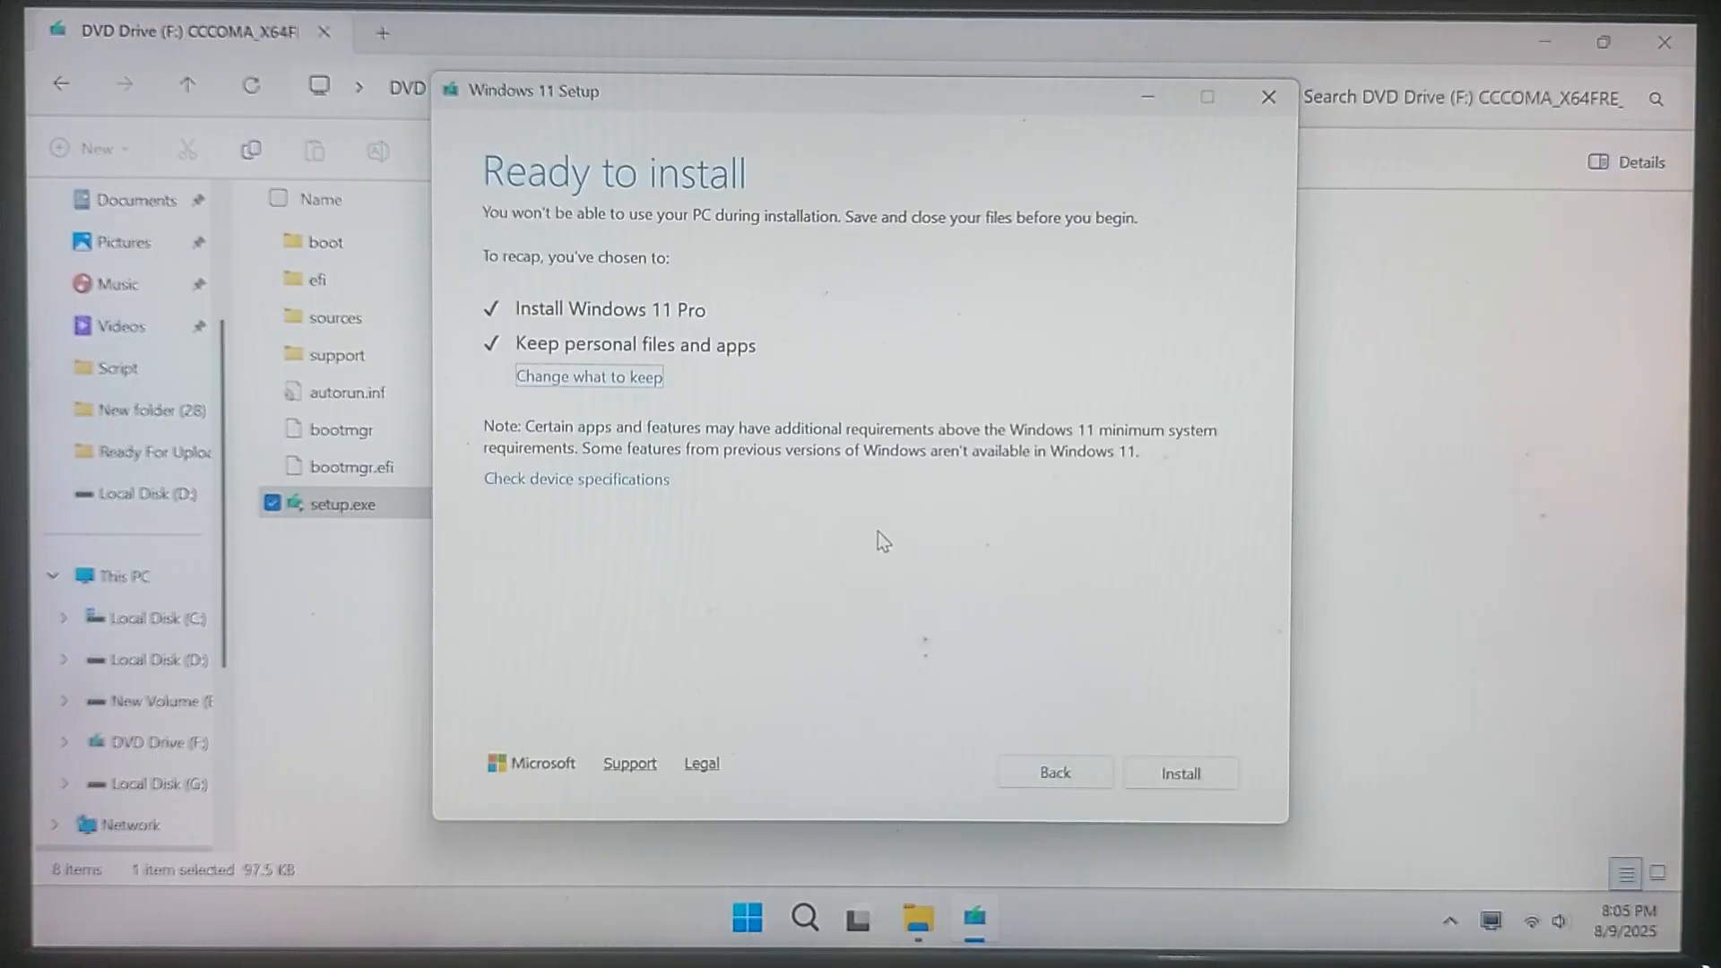
left_click(1180, 772)
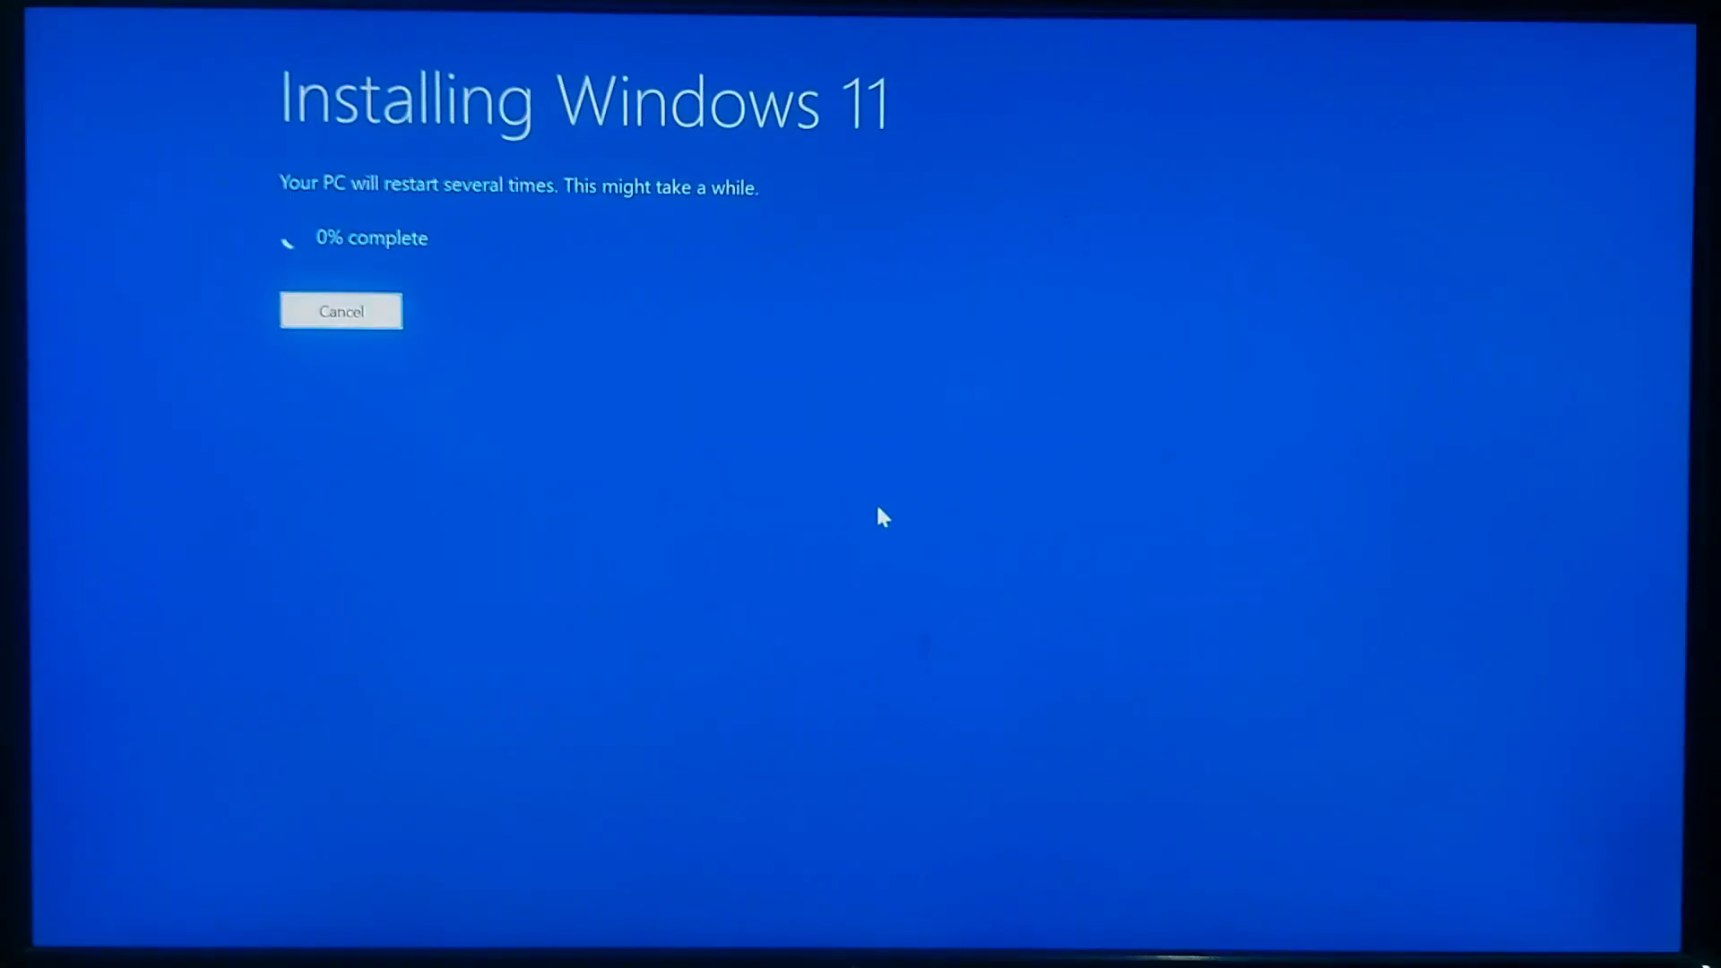